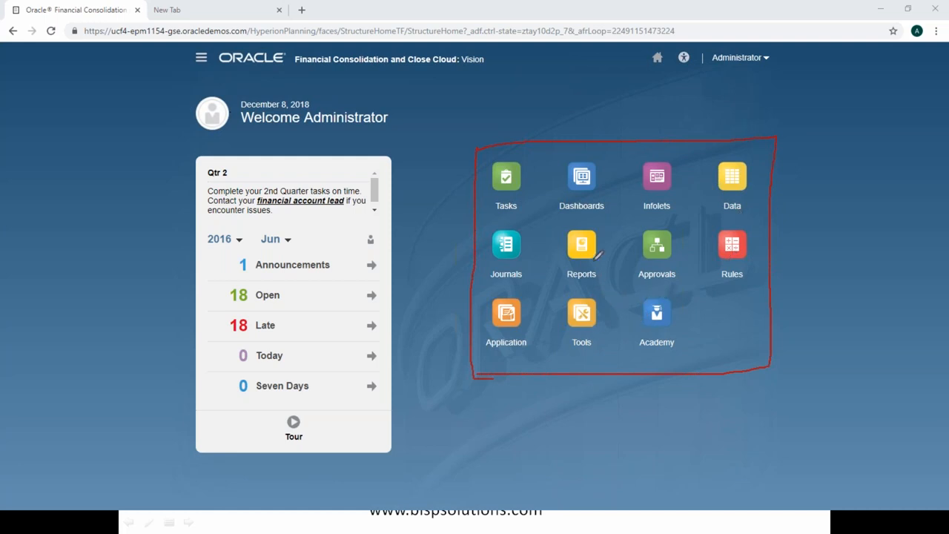
pyautogui.moveTo(816, 46)
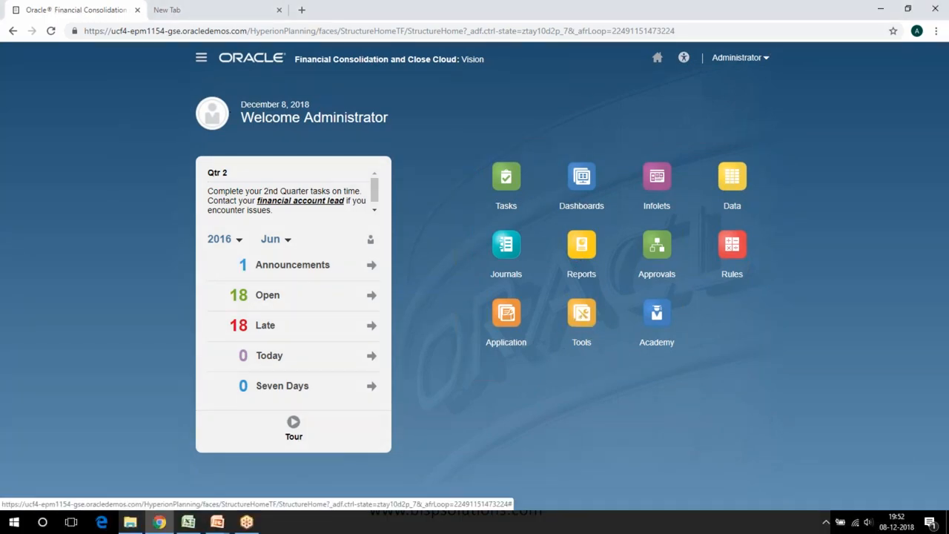
# Reach the Audit Information page from the home page's Tools area.
pyautogui.click(581, 311)
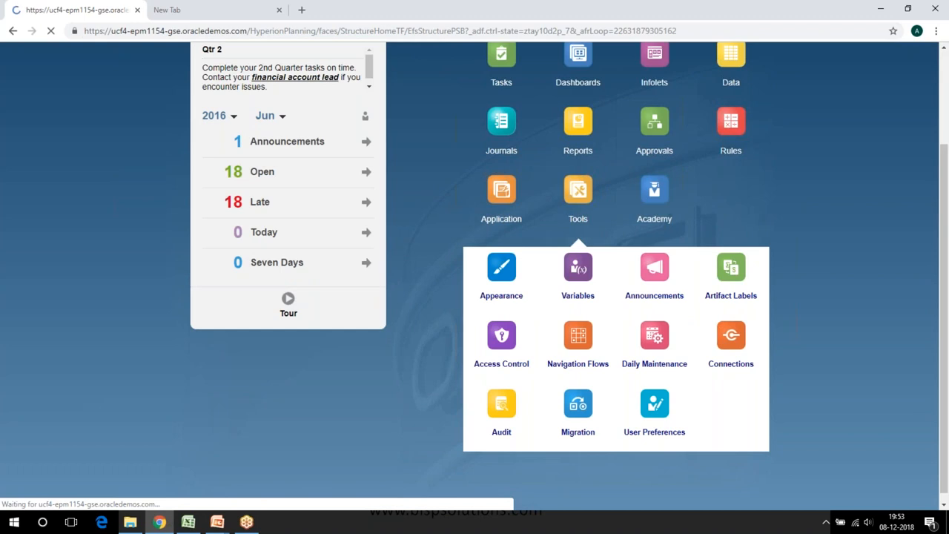
pyautogui.click(501, 412)
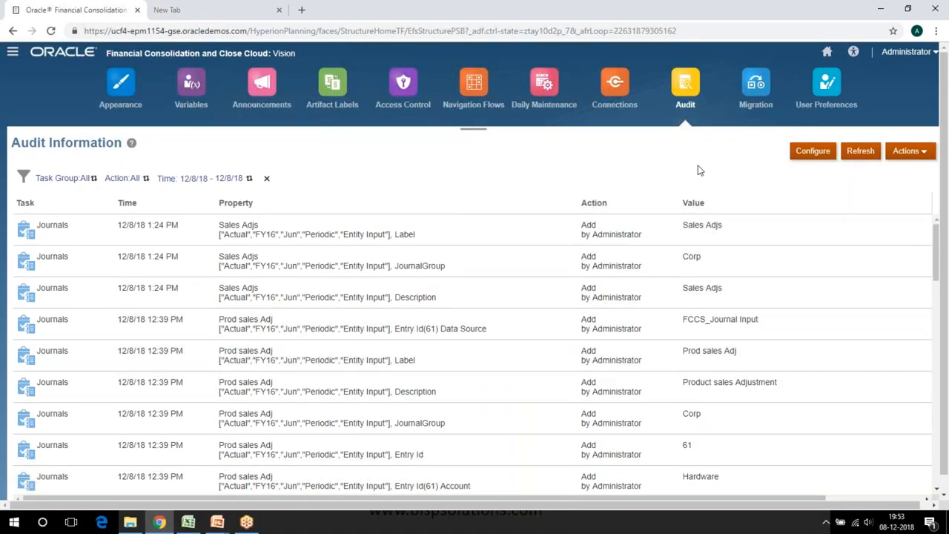
pyautogui.moveTo(812, 151)
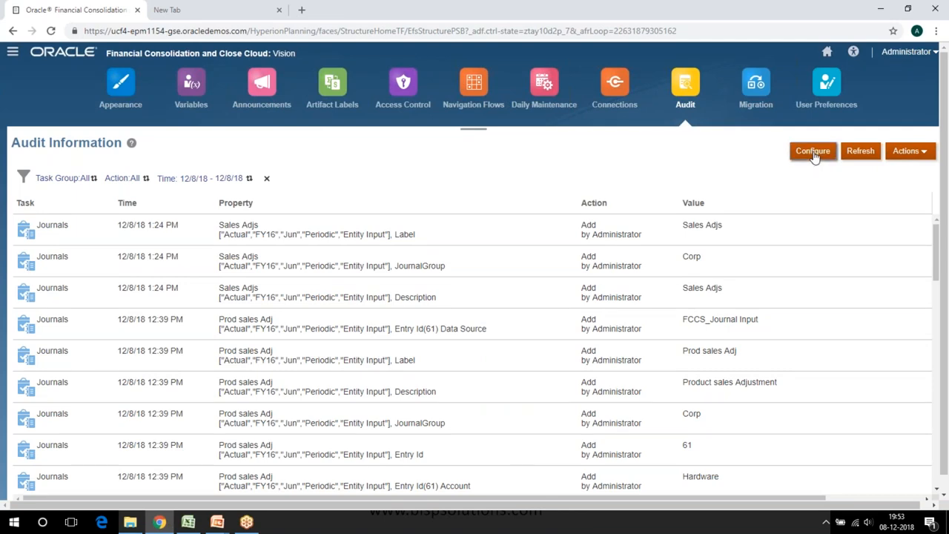
pyautogui.click(812, 152)
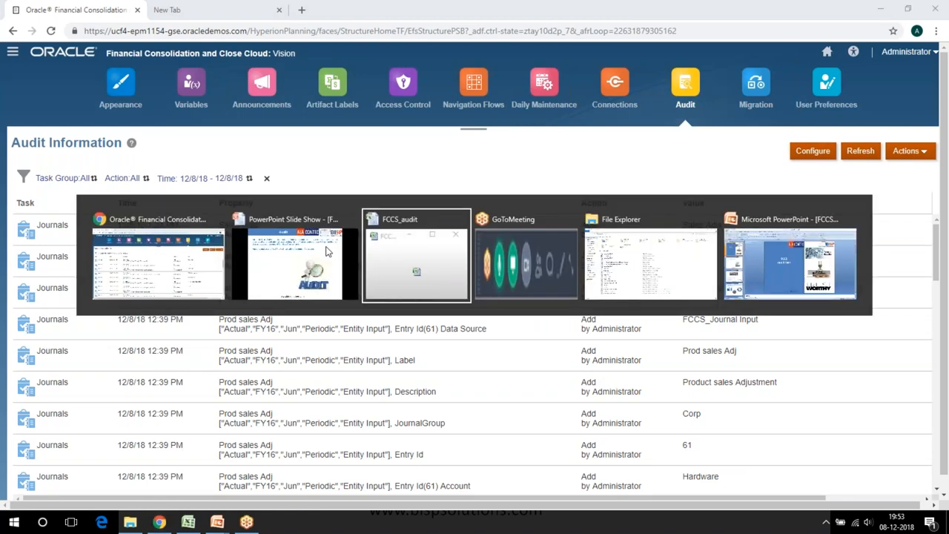
pyautogui.click(415, 264)
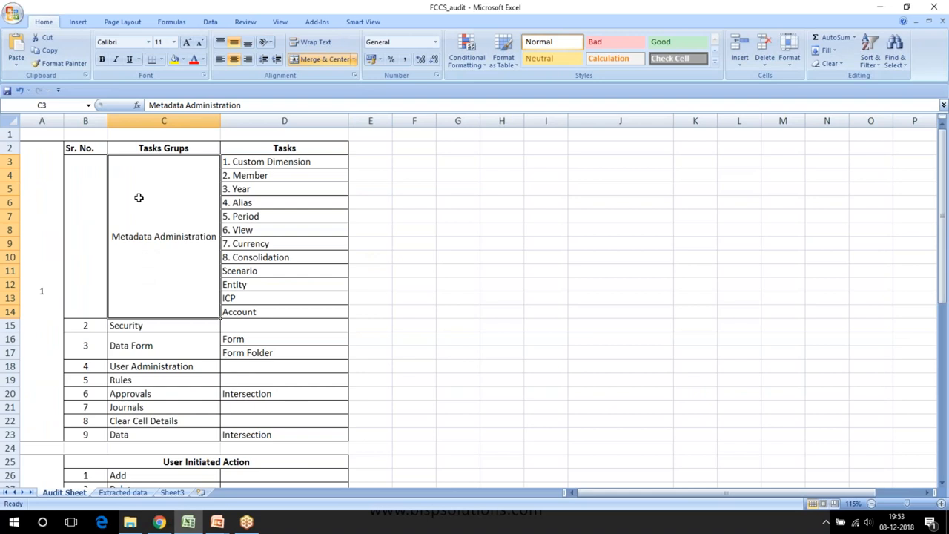
pyautogui.moveTo(114, 142)
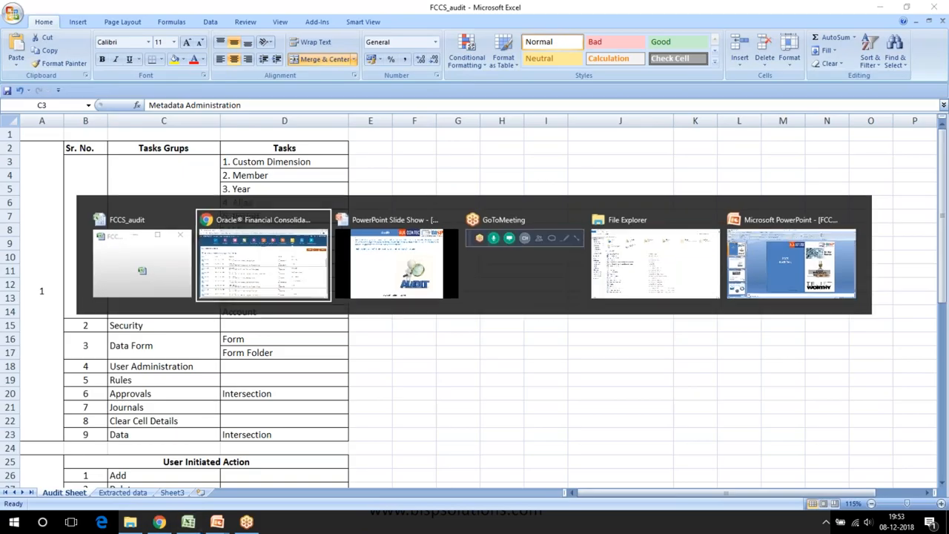
pyautogui.click(264, 259)
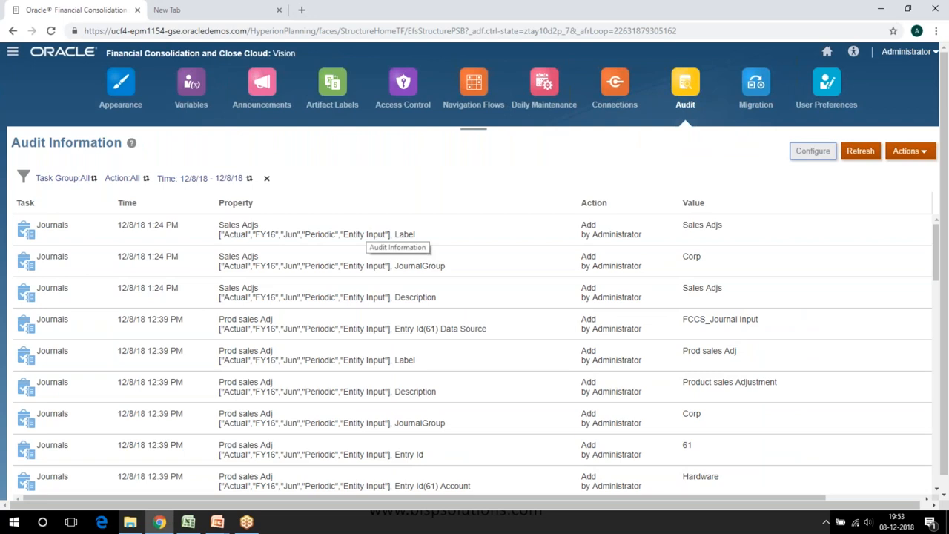
# Configure the audit with all task groups ticked and apply the selection.
pyautogui.click(813, 151)
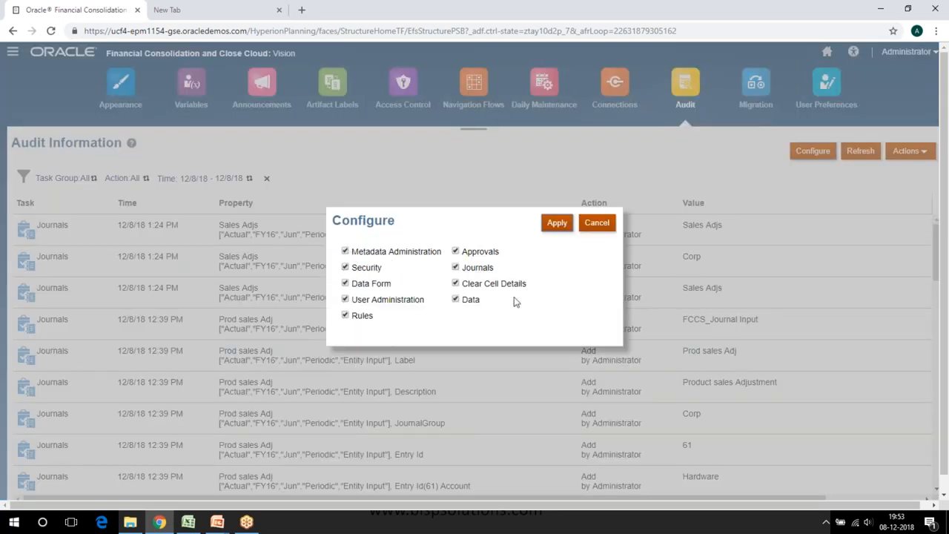
pyautogui.moveTo(394, 264)
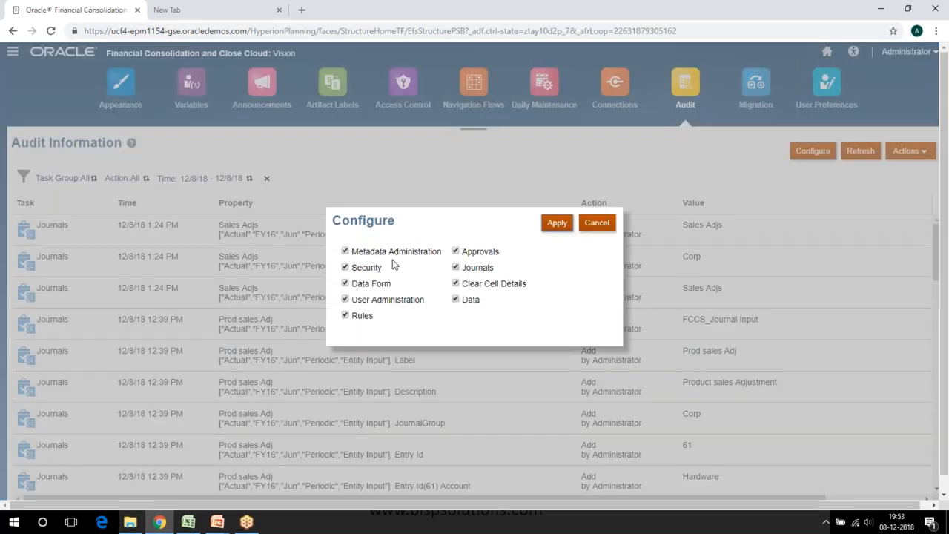
pyautogui.moveTo(377, 276)
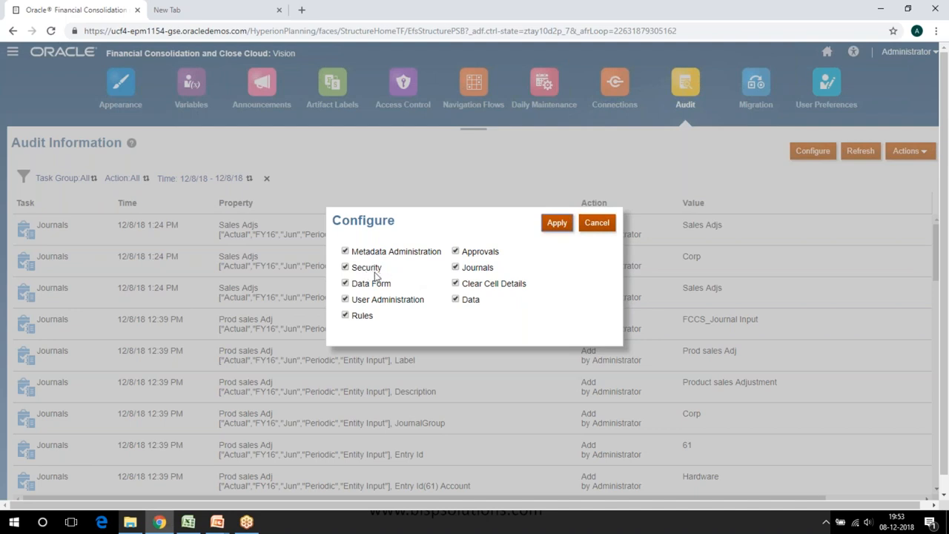
pyautogui.moveTo(406, 313)
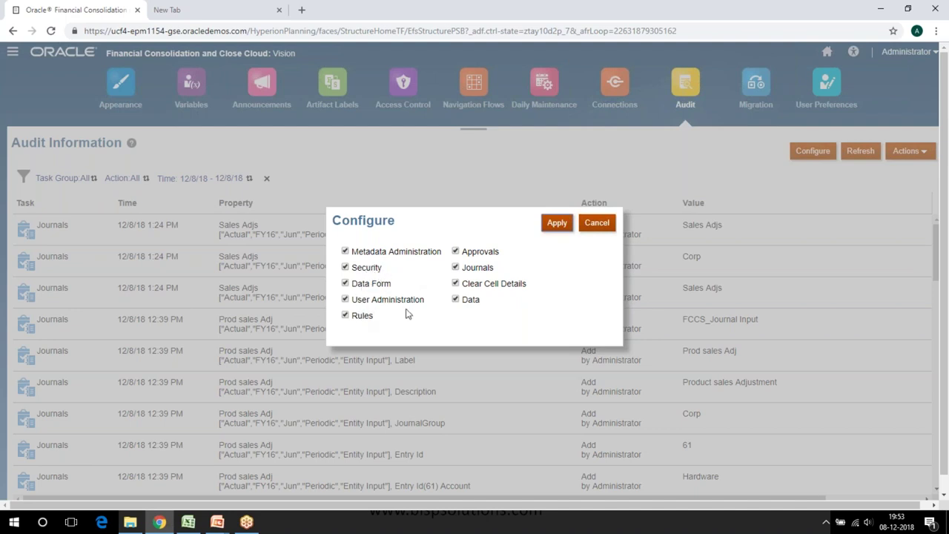
pyautogui.moveTo(504, 282)
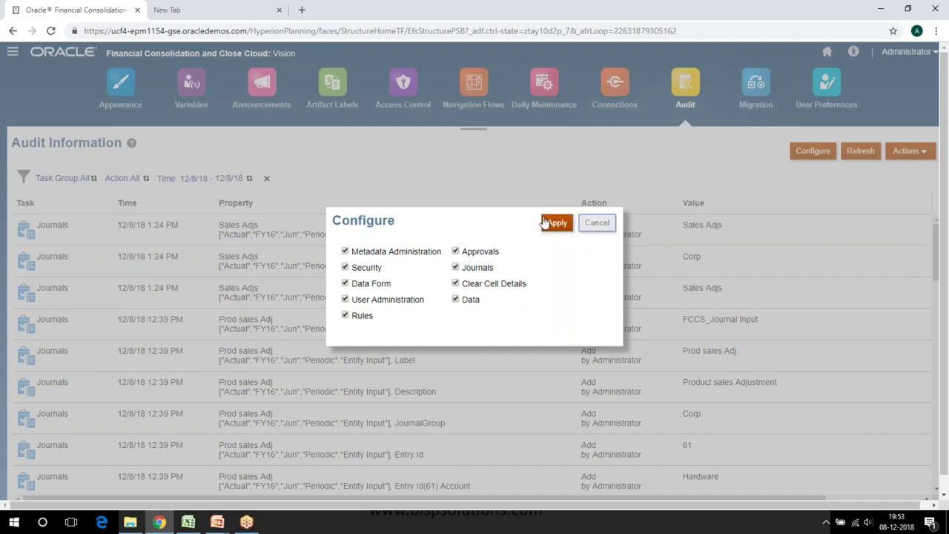
pyautogui.click(187, 522)
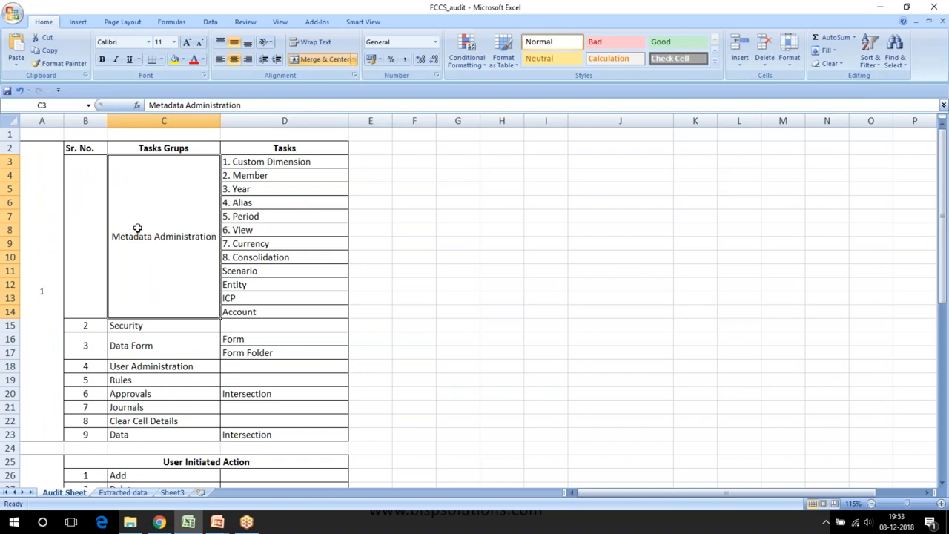
pyautogui.moveTo(171, 229)
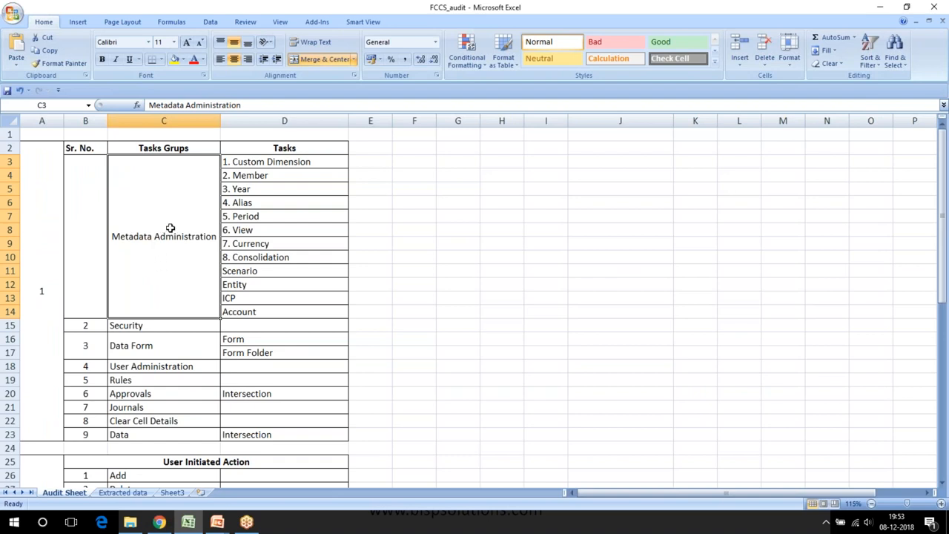
pyautogui.click(284, 162)
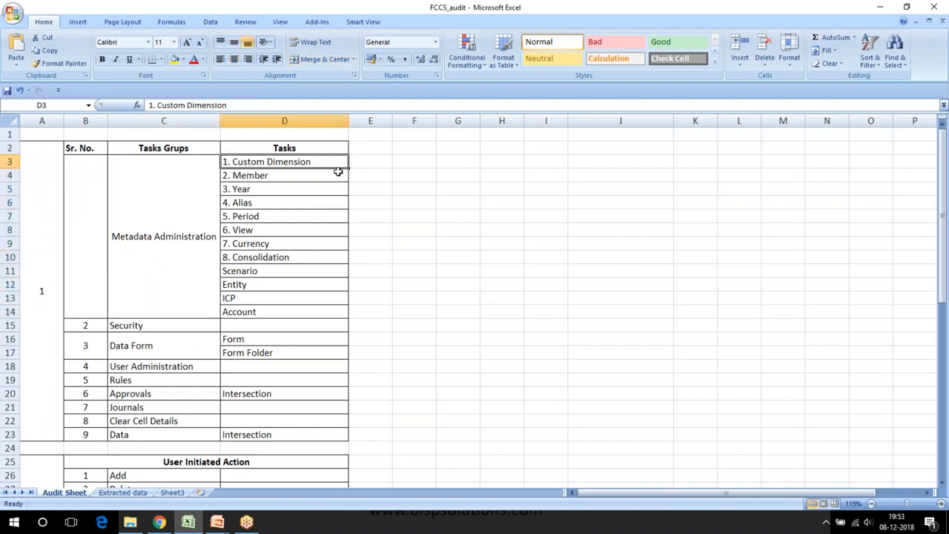
pyautogui.click(370, 161)
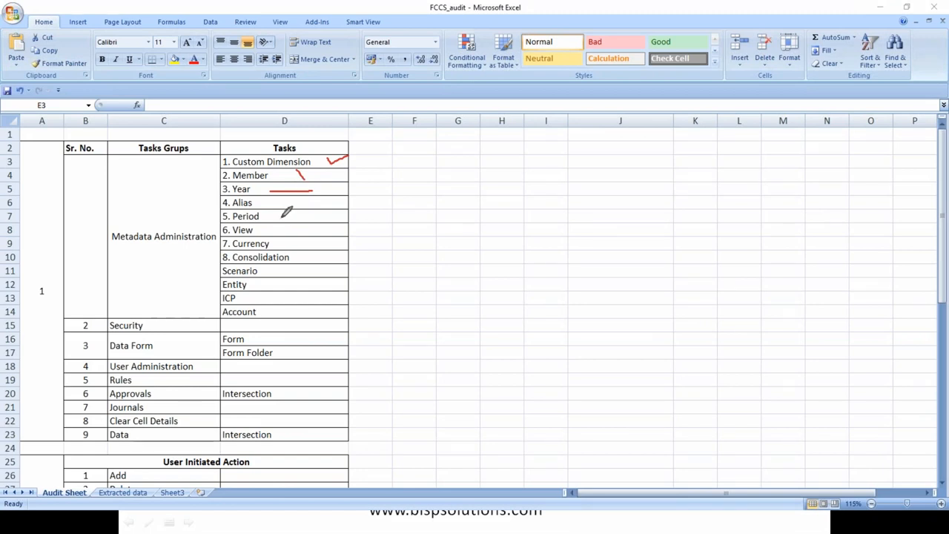
pyautogui.moveTo(439, 201)
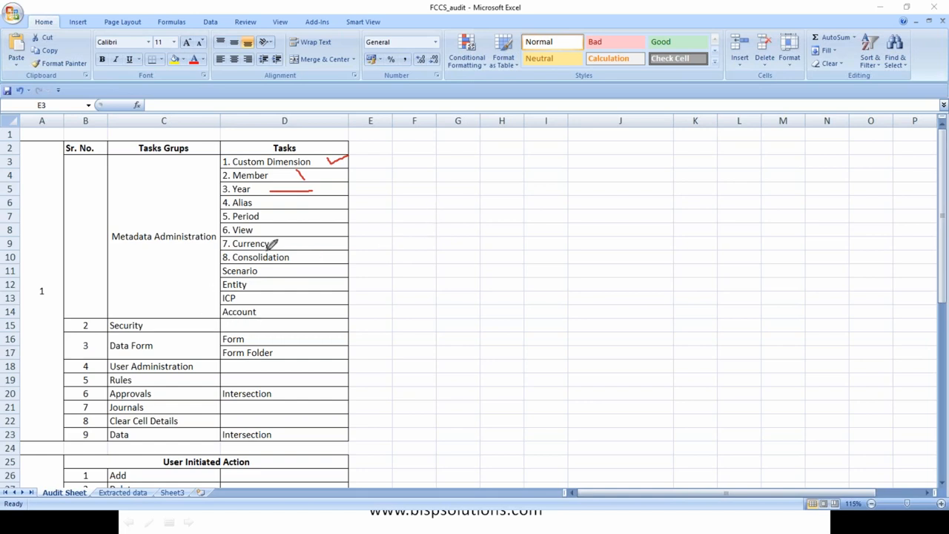
pyautogui.moveTo(825, 44)
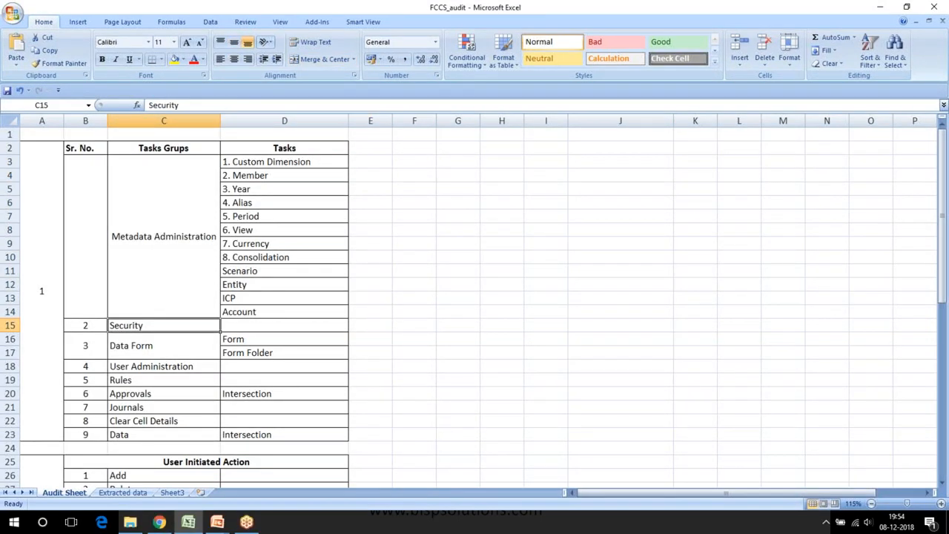
pyautogui.click(164, 236)
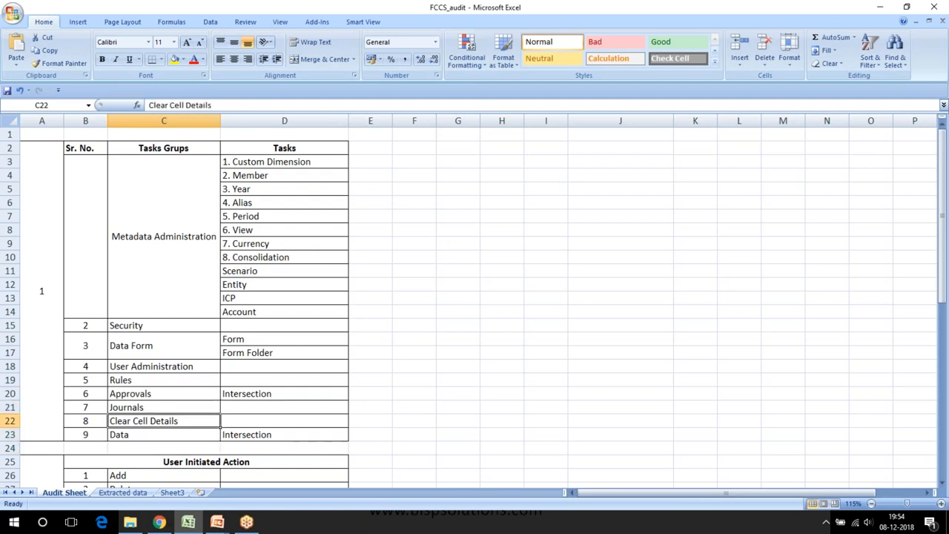
pyautogui.moveTo(148, 221)
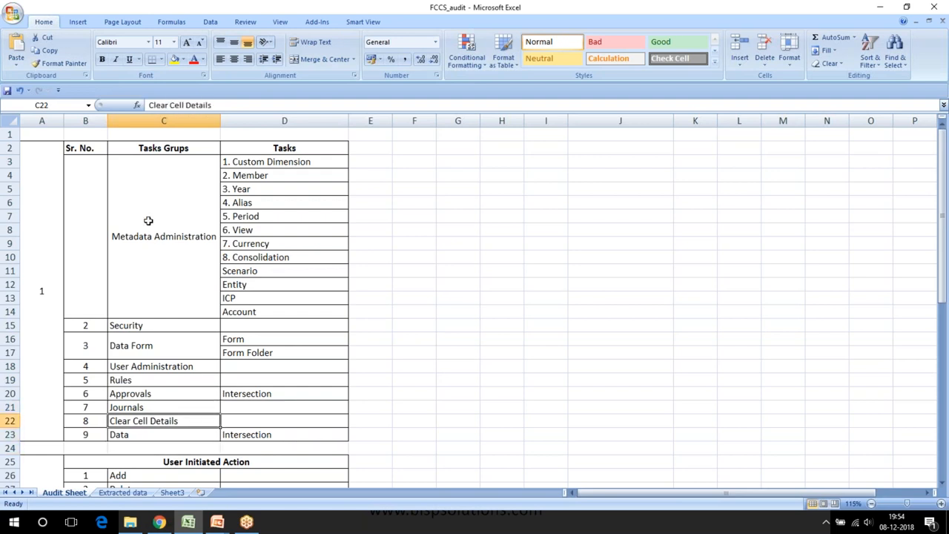
pyautogui.scroll(-3)
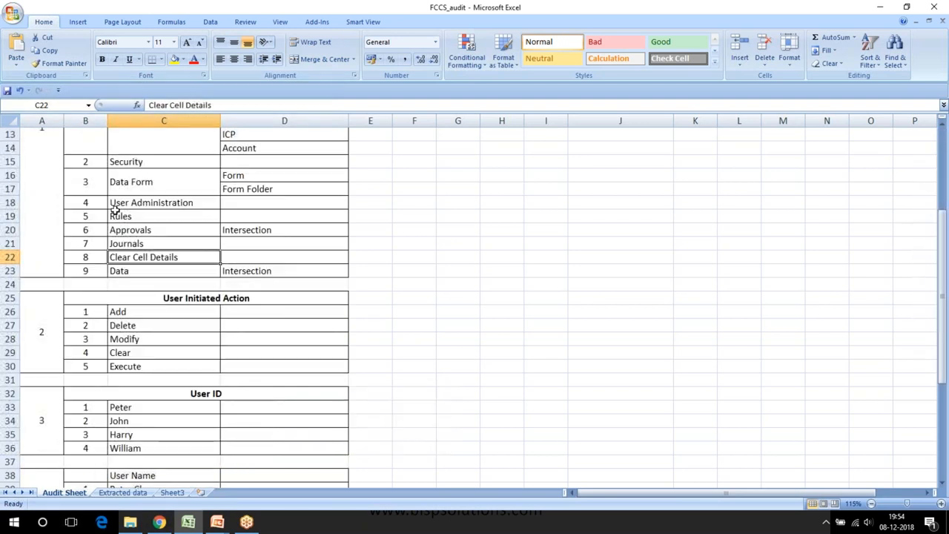
pyautogui.scroll(3)
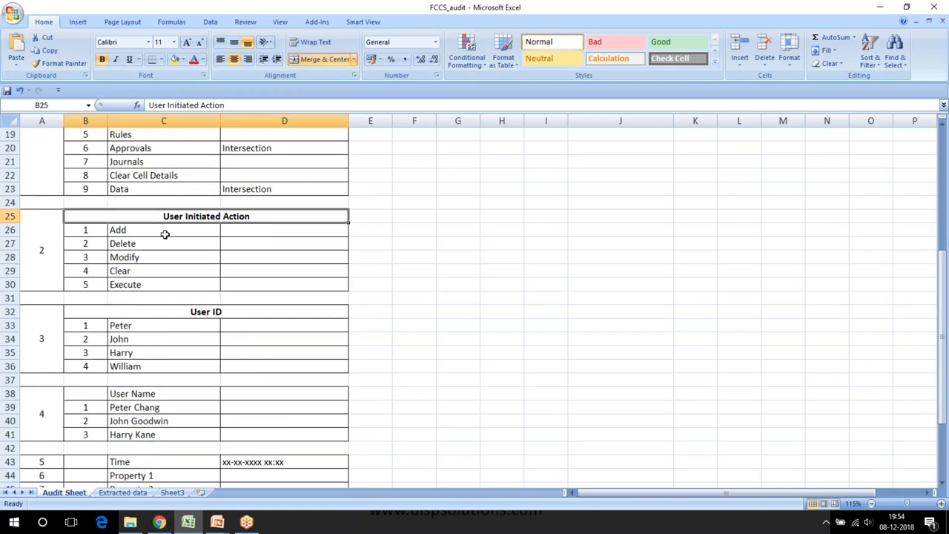
pyautogui.click(163, 228)
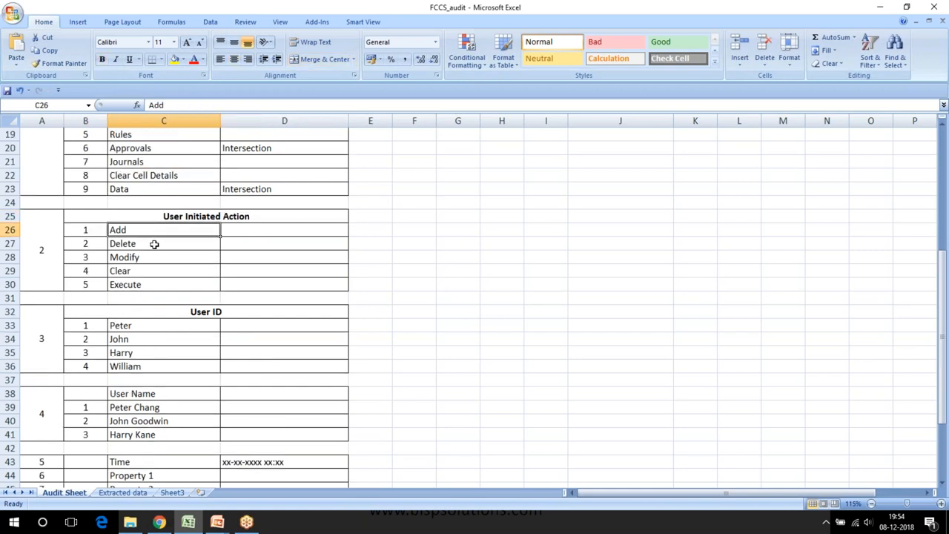
pyautogui.click(163, 270)
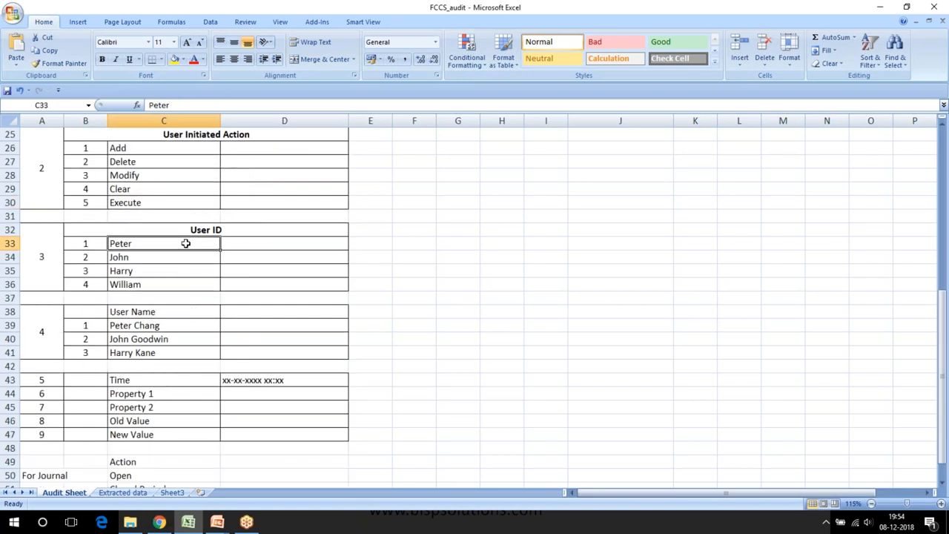
pyautogui.moveTo(190, 230)
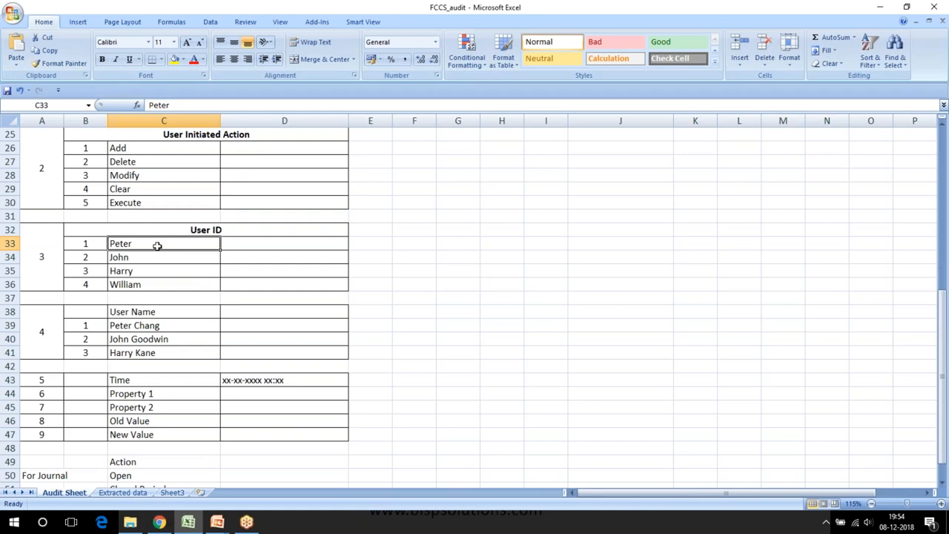
pyautogui.moveTo(166, 259)
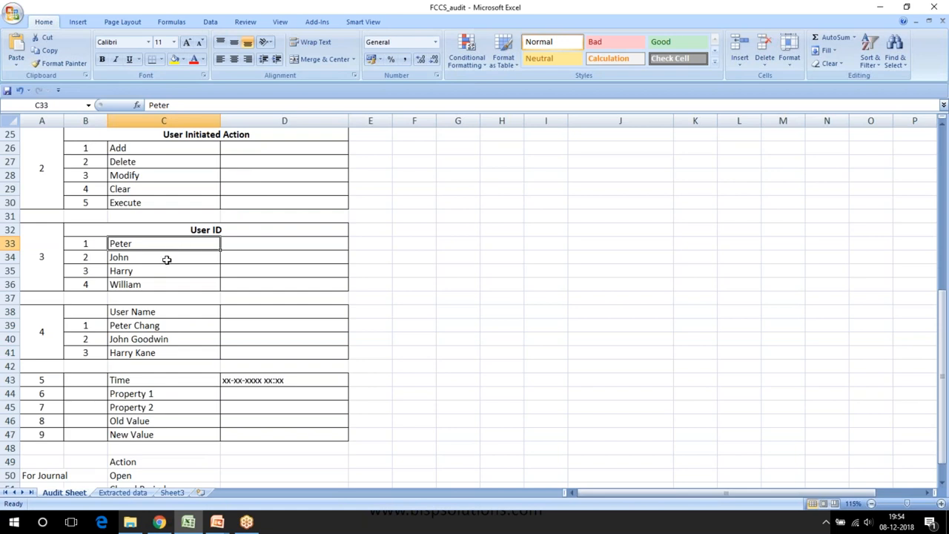
pyautogui.click(151, 270)
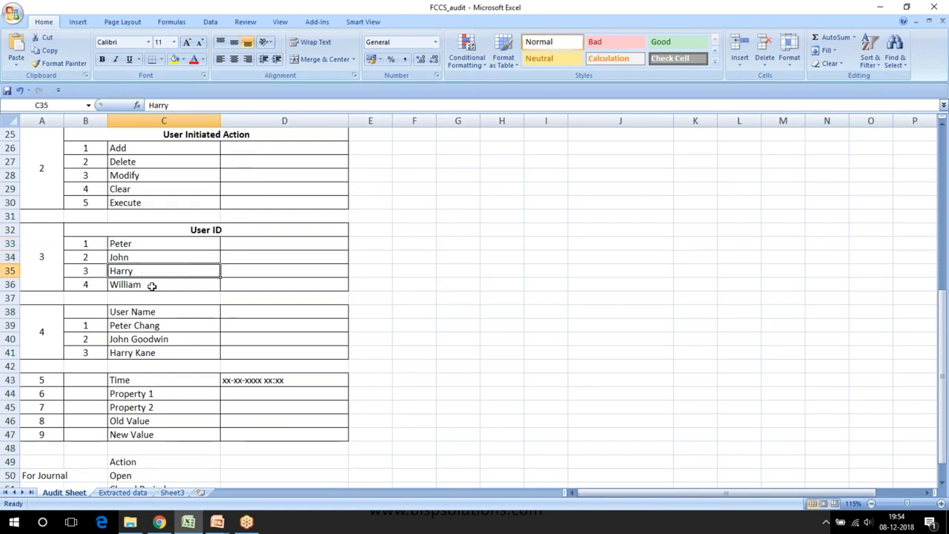
pyautogui.click(163, 284)
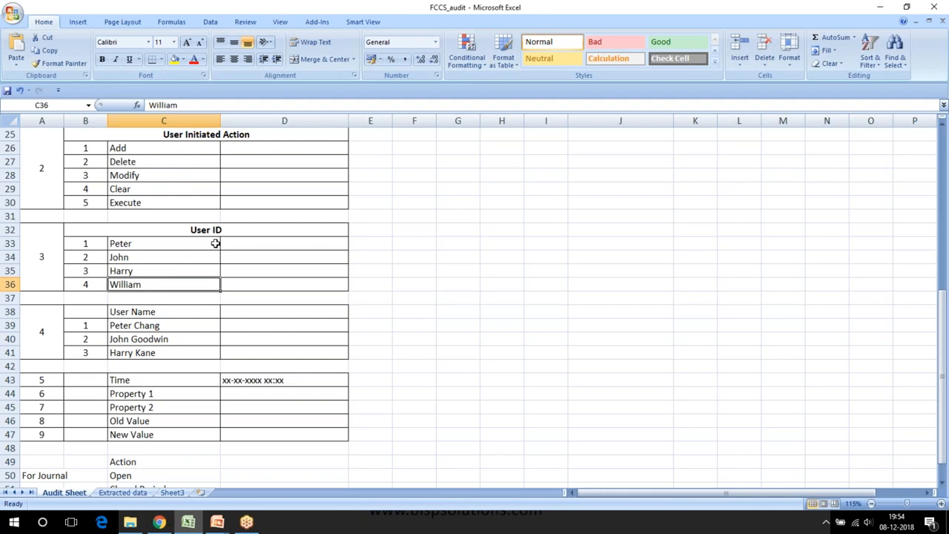
pyautogui.scroll(-3)
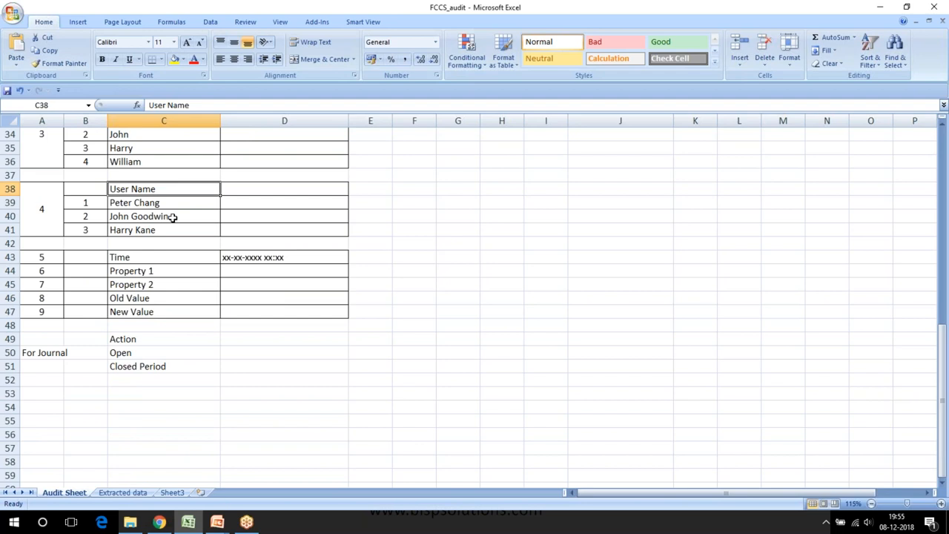
pyautogui.click(163, 230)
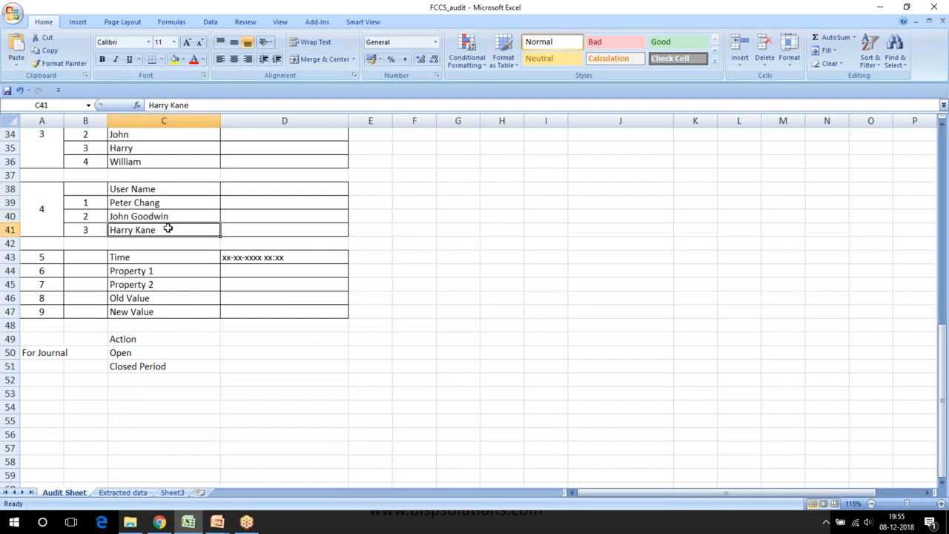
pyautogui.scroll(3)
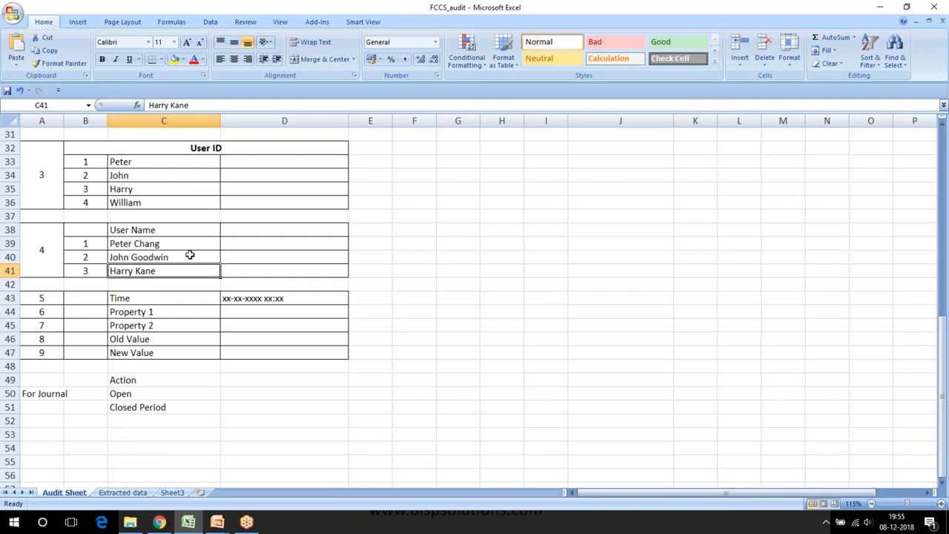
pyautogui.scroll(-3)
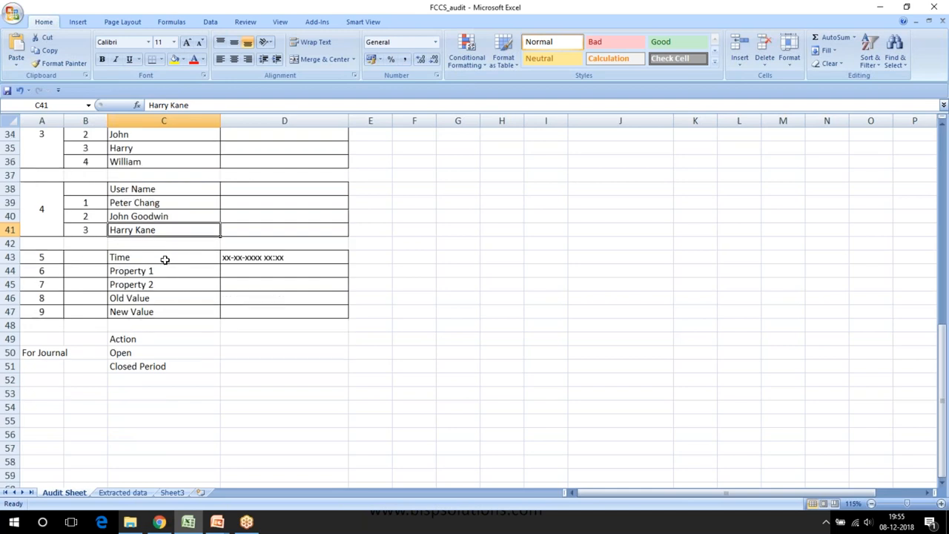
pyautogui.click(163, 258)
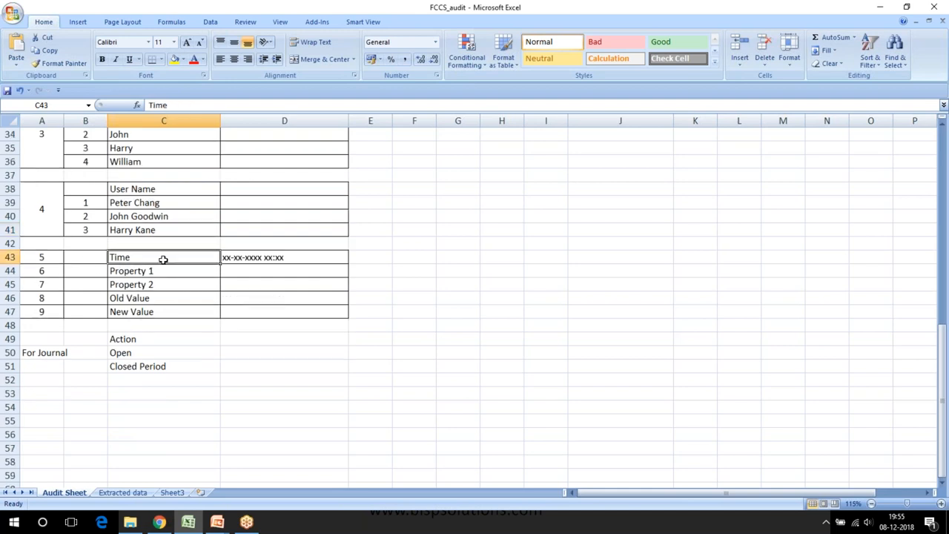
pyautogui.moveTo(185, 258)
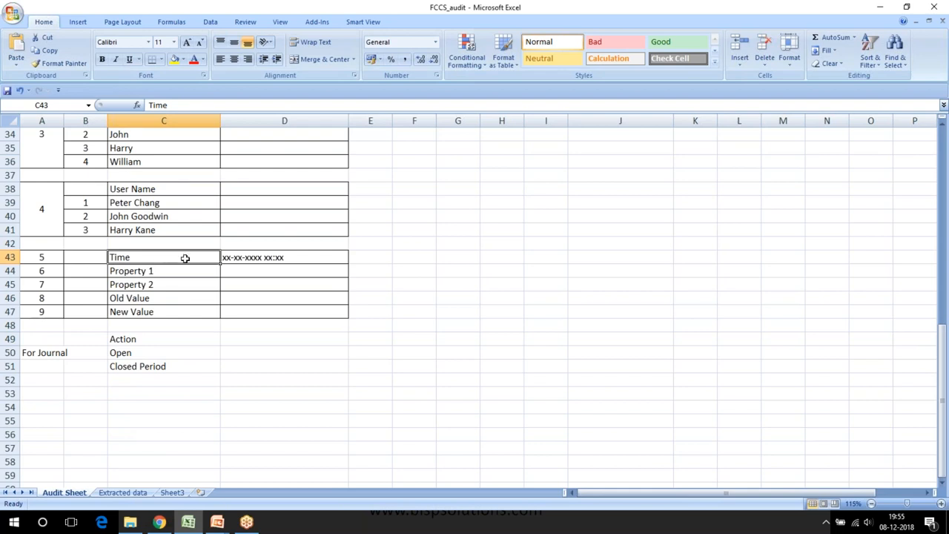
pyautogui.click(163, 270)
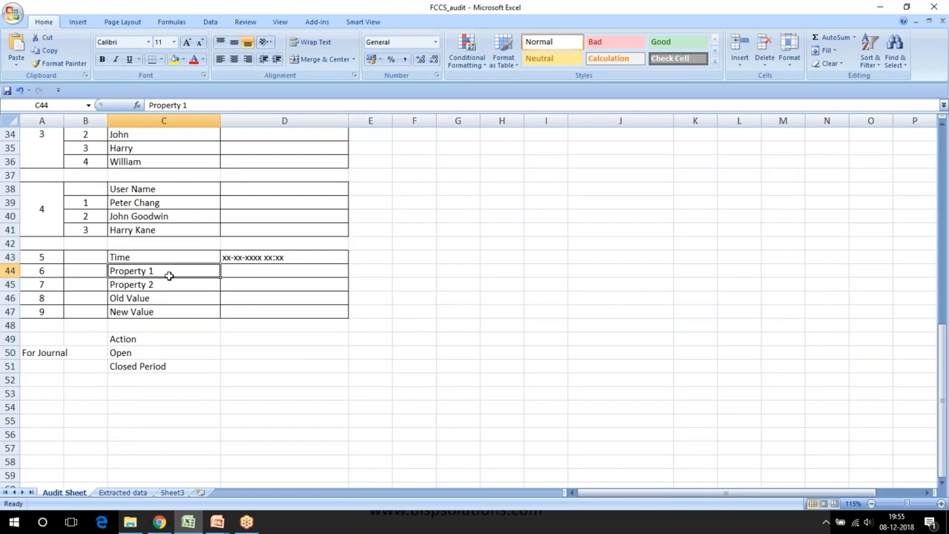
pyautogui.click(163, 298)
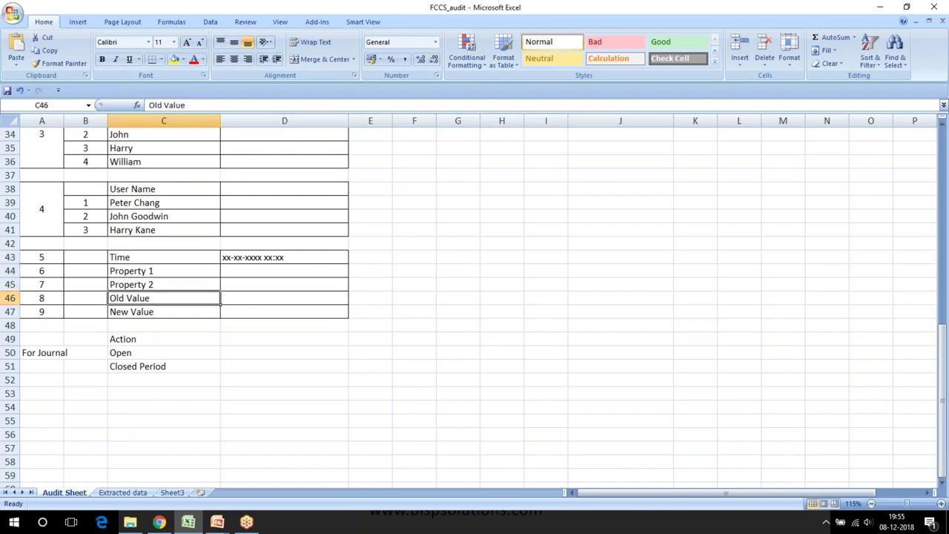
pyautogui.click(285, 297)
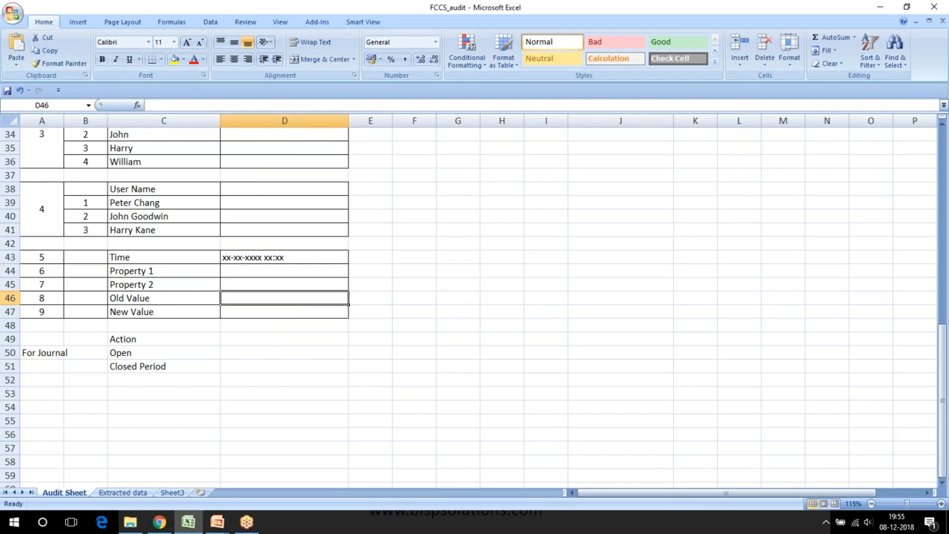
pyautogui.click(163, 311)
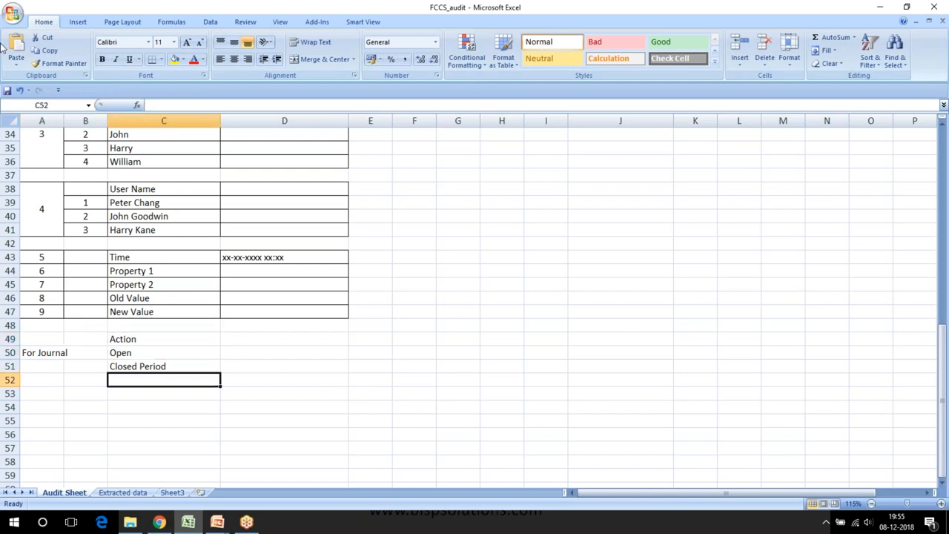
pyautogui.moveTo(315, 412)
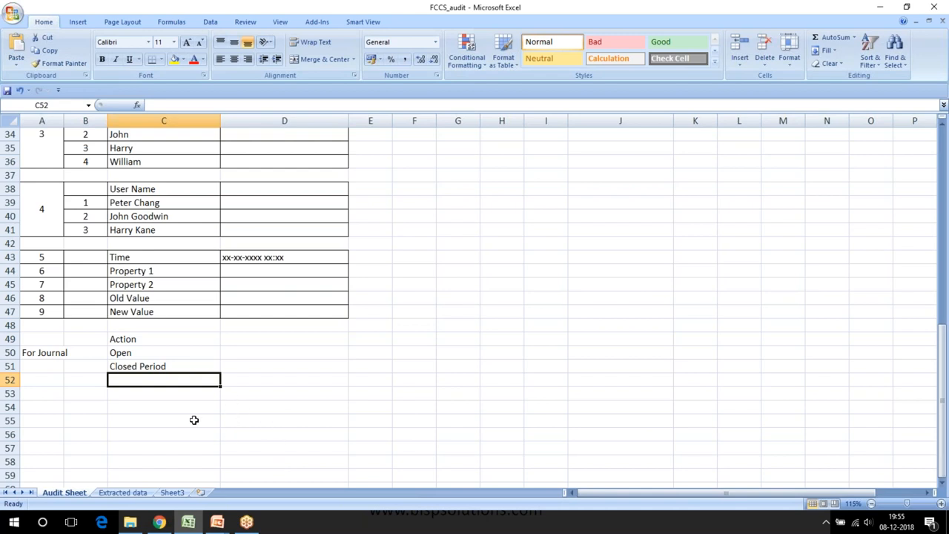
pyautogui.moveTo(158, 522)
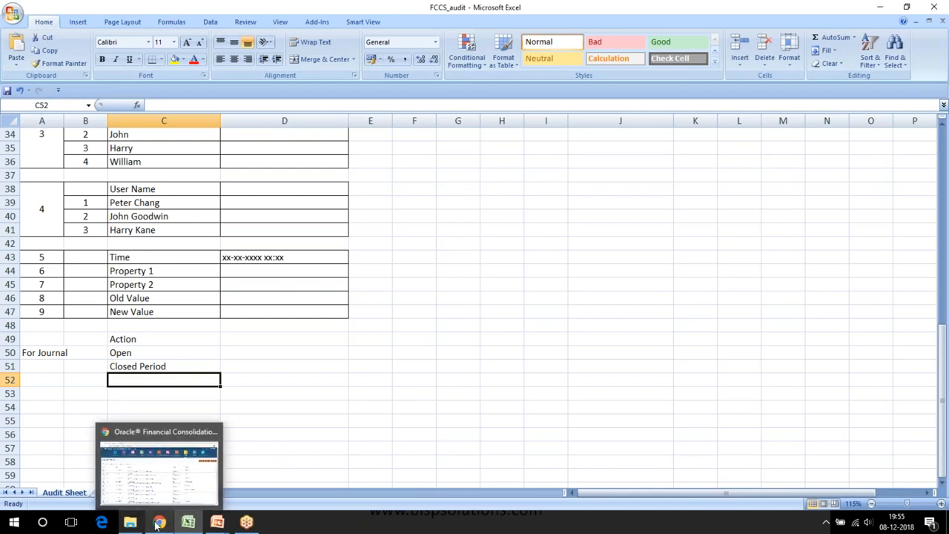
# Return to the home page, go to Journals: Manage and start a new journal with Create.
pyautogui.click(157, 463)
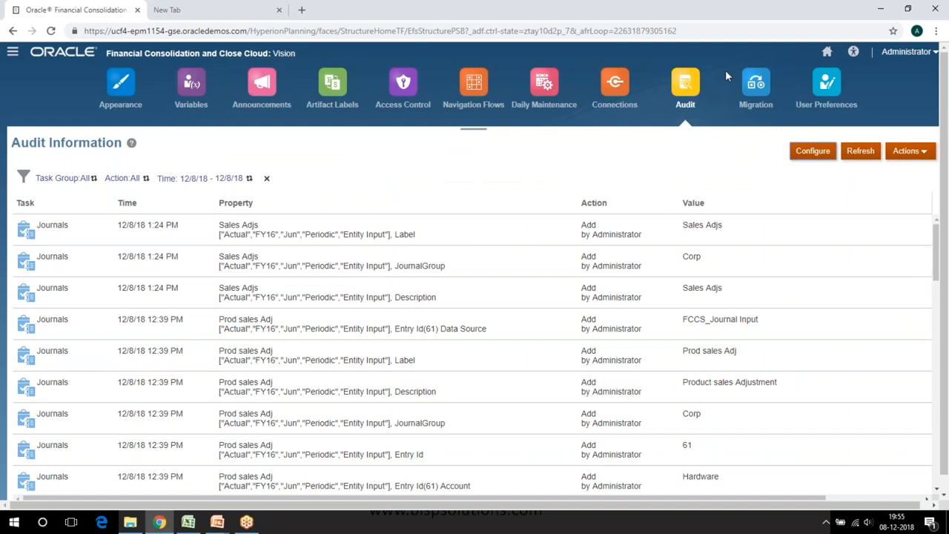
pyautogui.moveTo(828, 51)
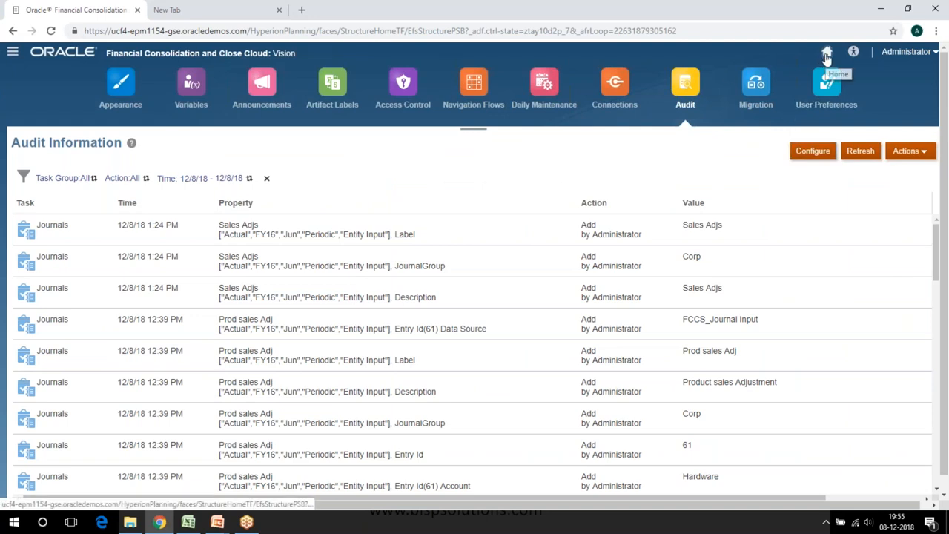
pyautogui.click(826, 53)
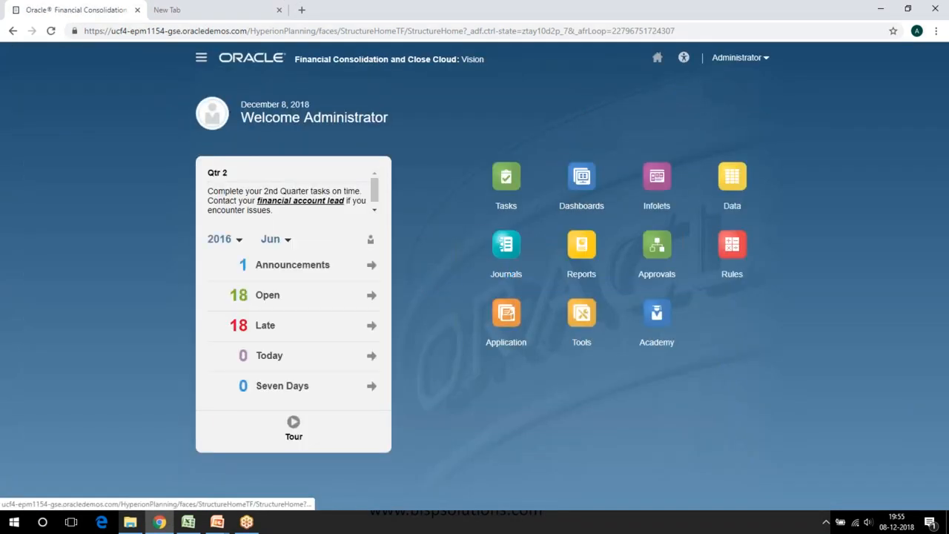
pyautogui.moveTo(505, 244)
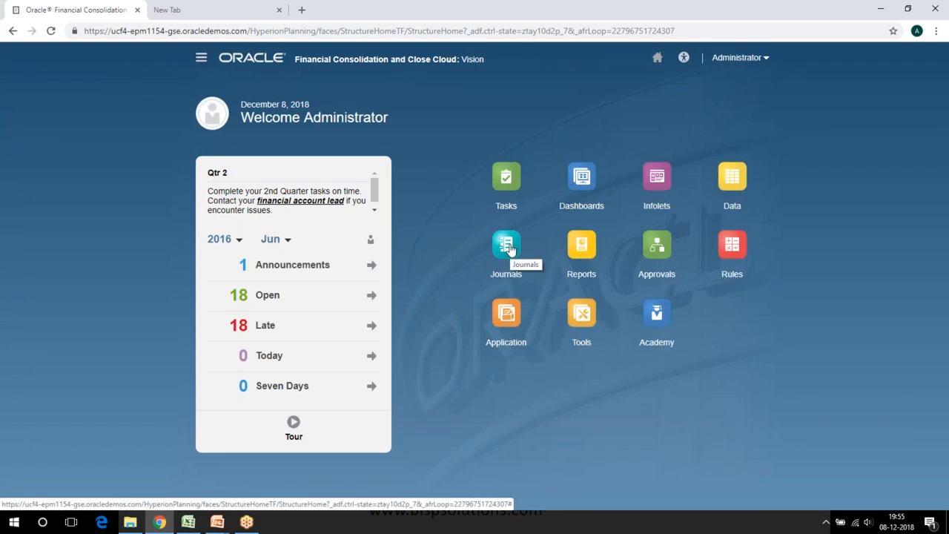
pyautogui.click(505, 243)
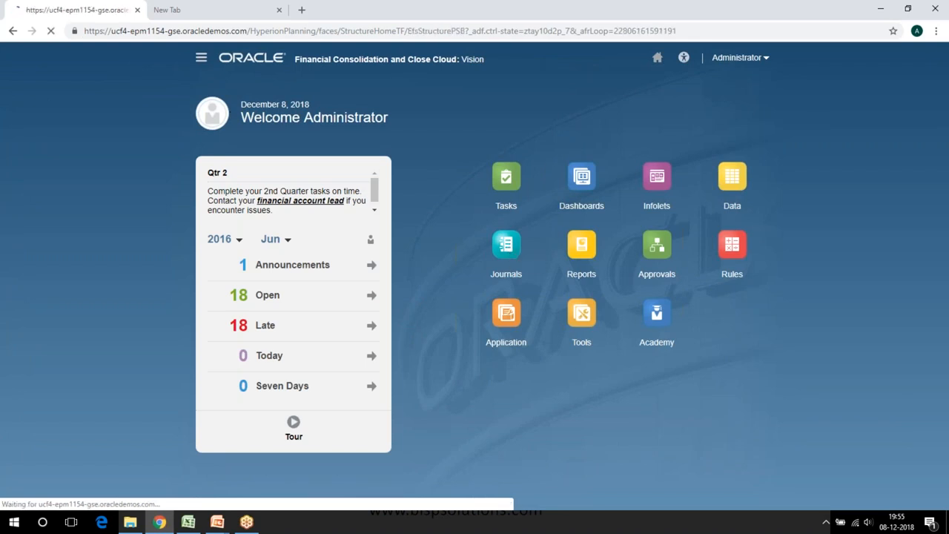
pyautogui.click(506, 255)
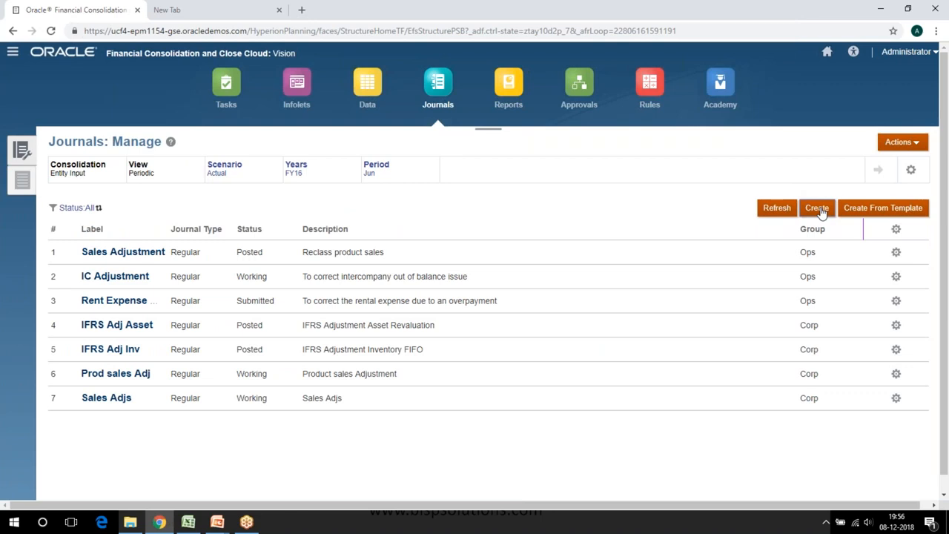
pyautogui.click(815, 207)
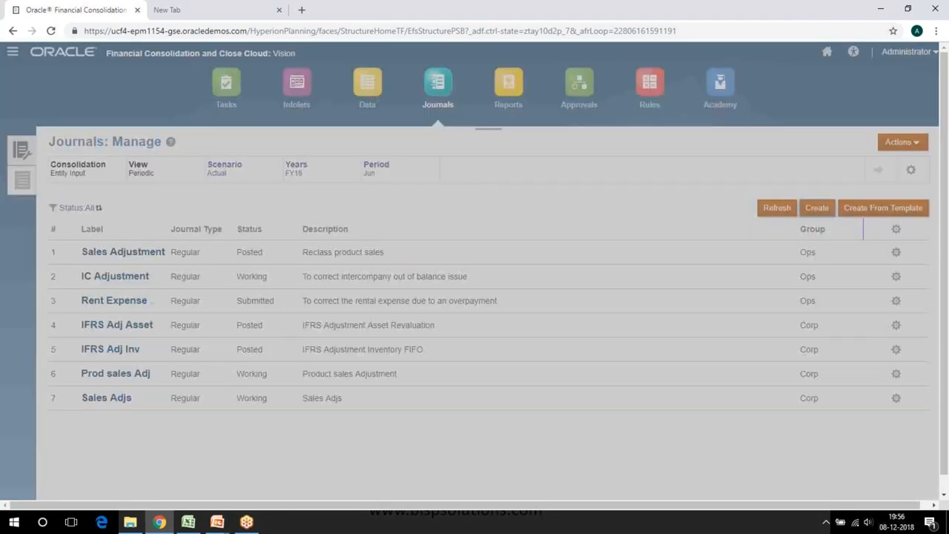
# Label the new journal Sales Adj and set its type to Regular.
pyautogui.click(816, 207)
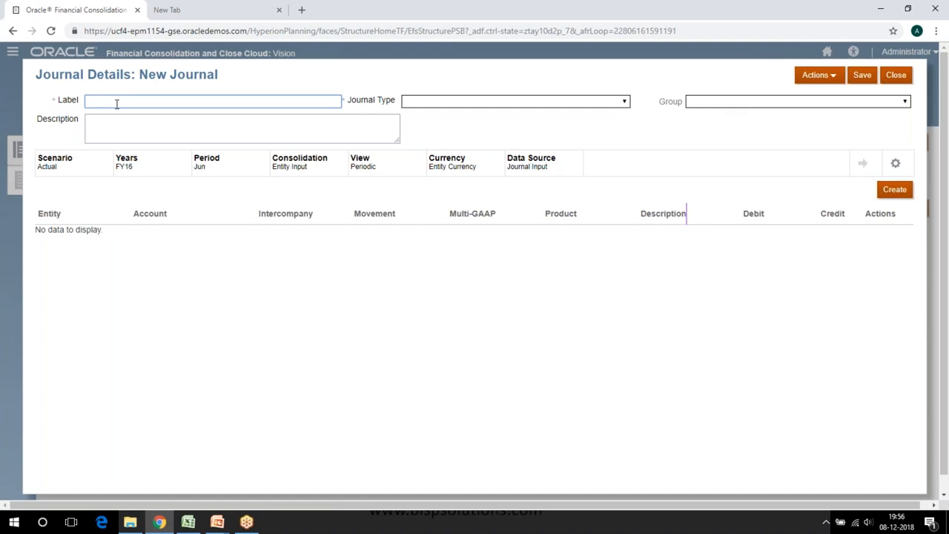
pyautogui.write('Sales Ar')
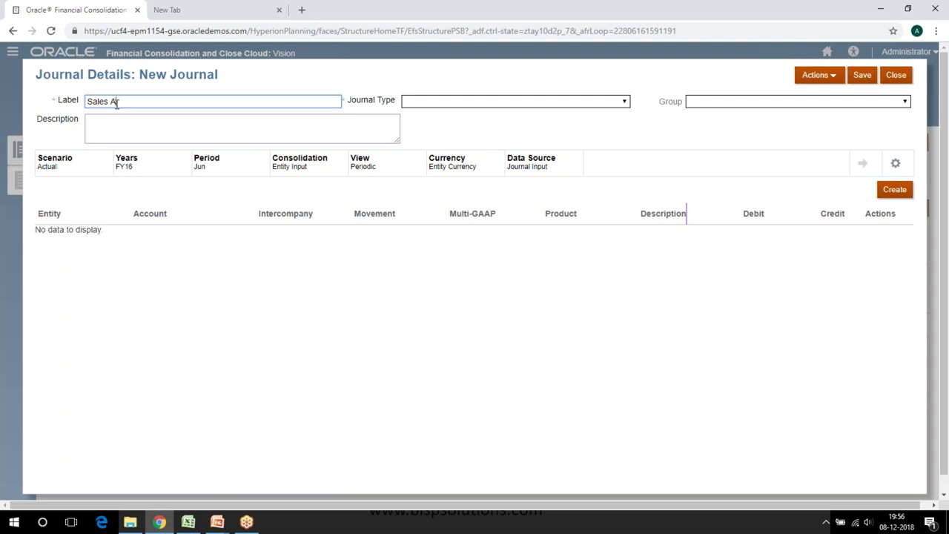
pyautogui.write('djs')
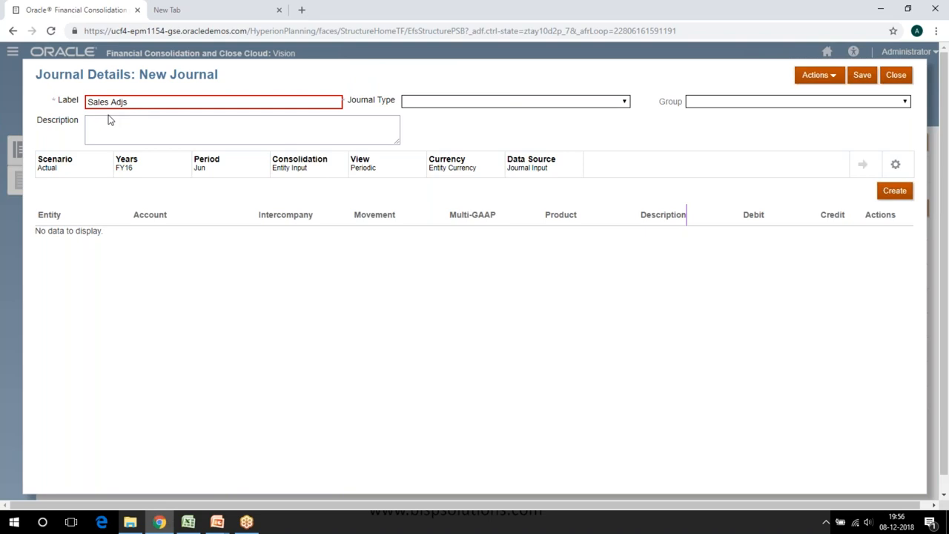
pyautogui.press('Backspace')
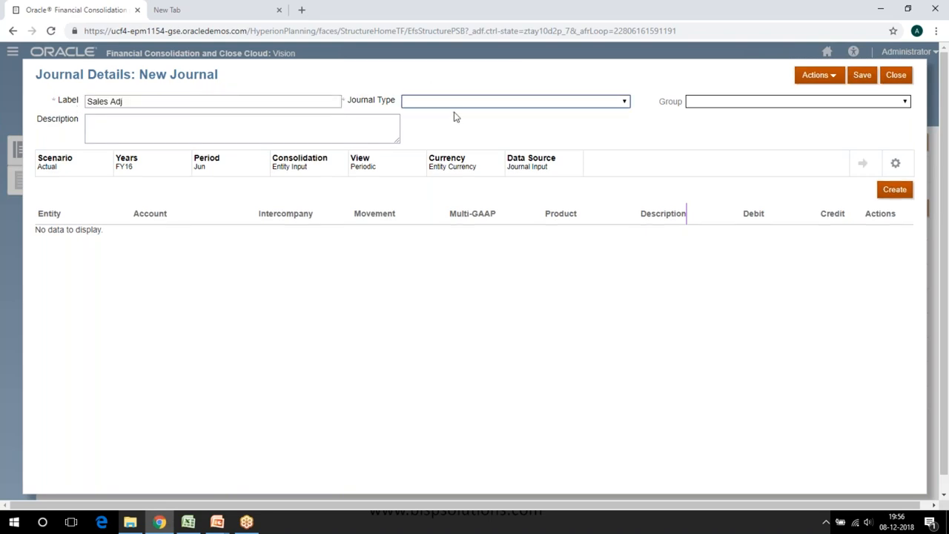
pyautogui.click(623, 100)
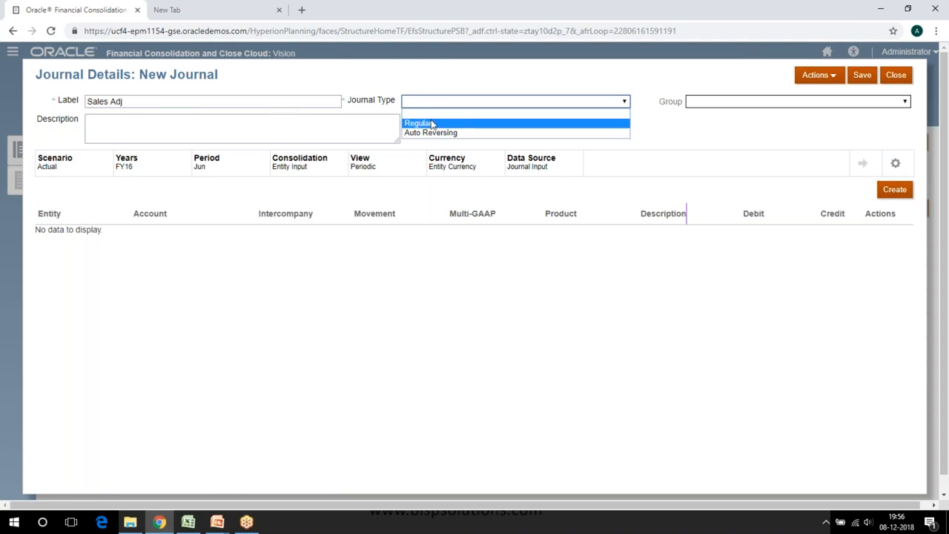
pyautogui.click(418, 122)
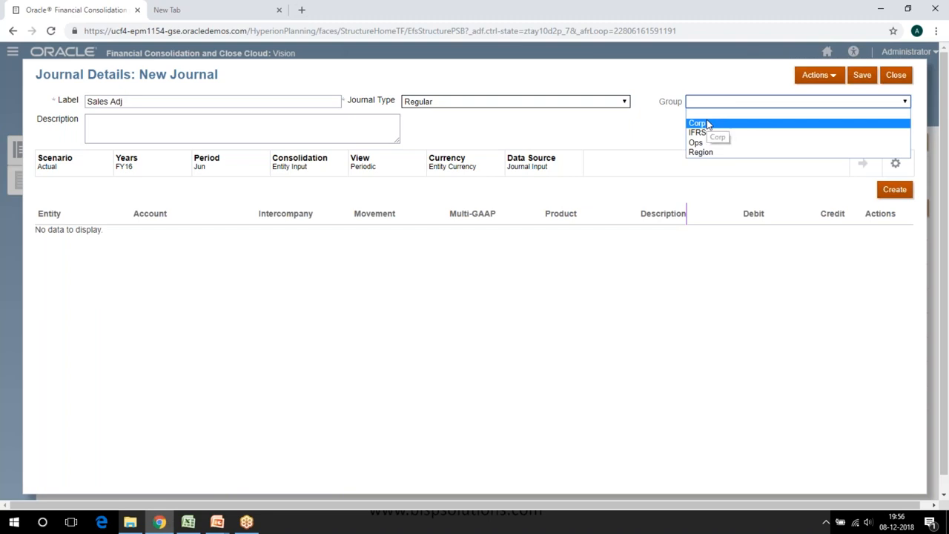
# Set the journal's group to Corp and its description to Action Sales Adj.
pyautogui.click(697, 121)
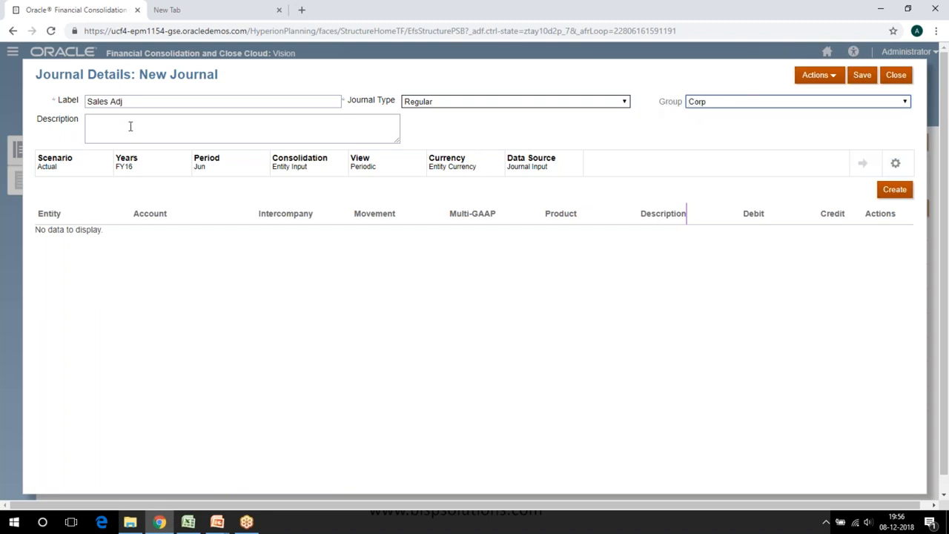
pyautogui.write('Sales Adj')
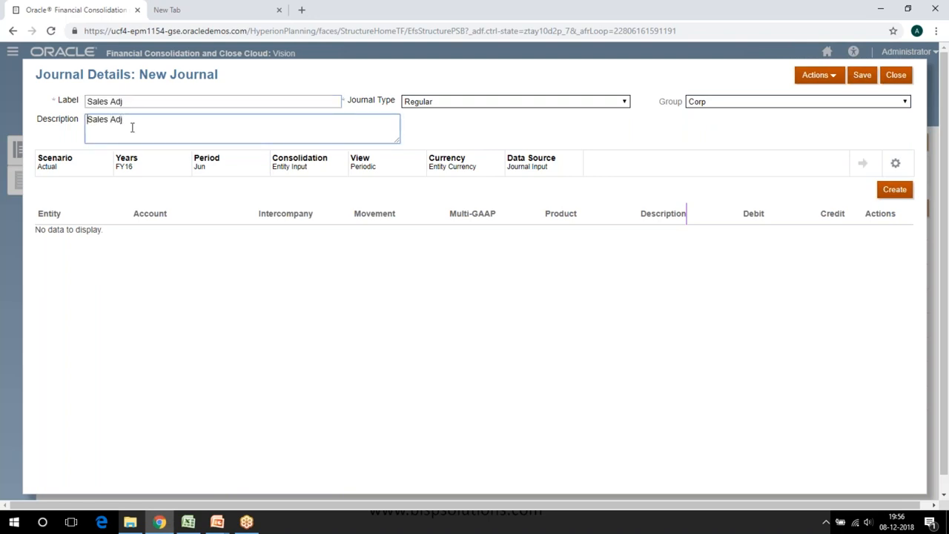
pyautogui.write('Ac')
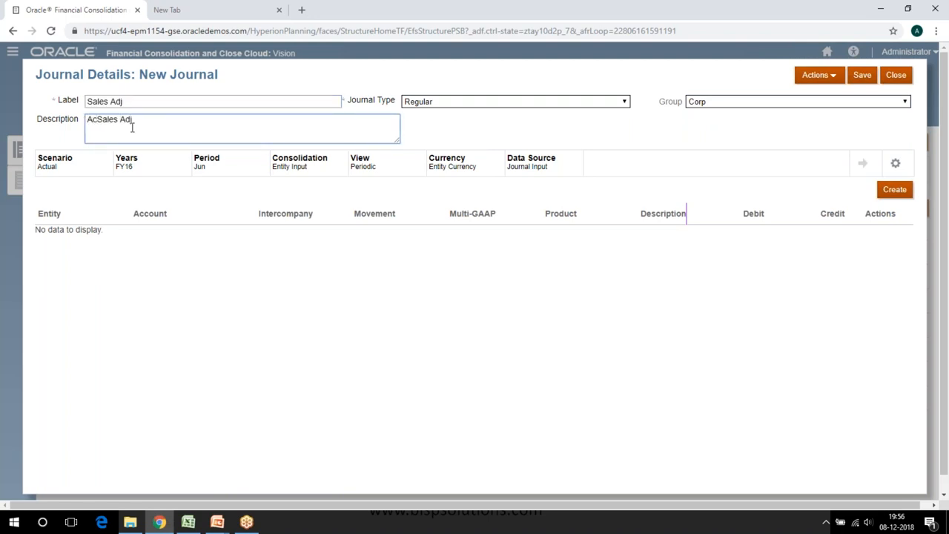
pyautogui.write('Action')
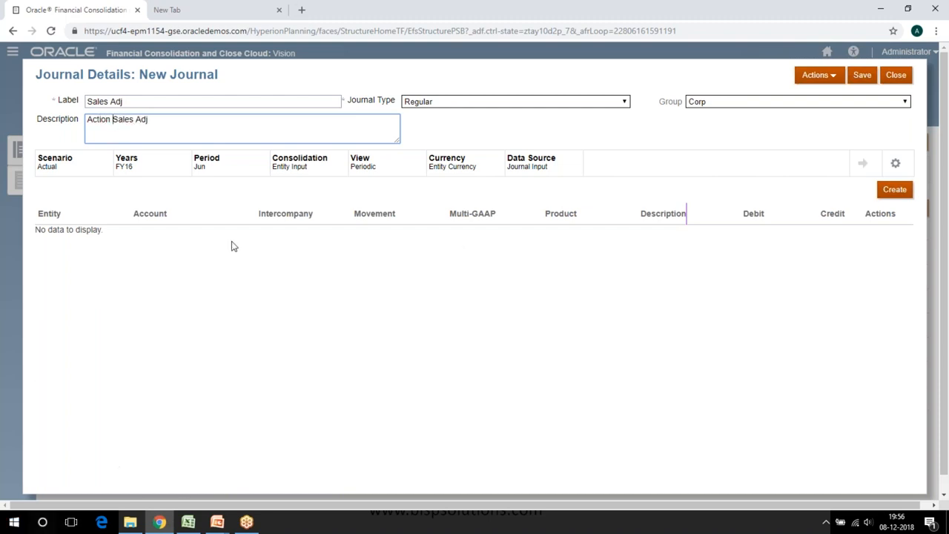
pyautogui.moveTo(546, 112)
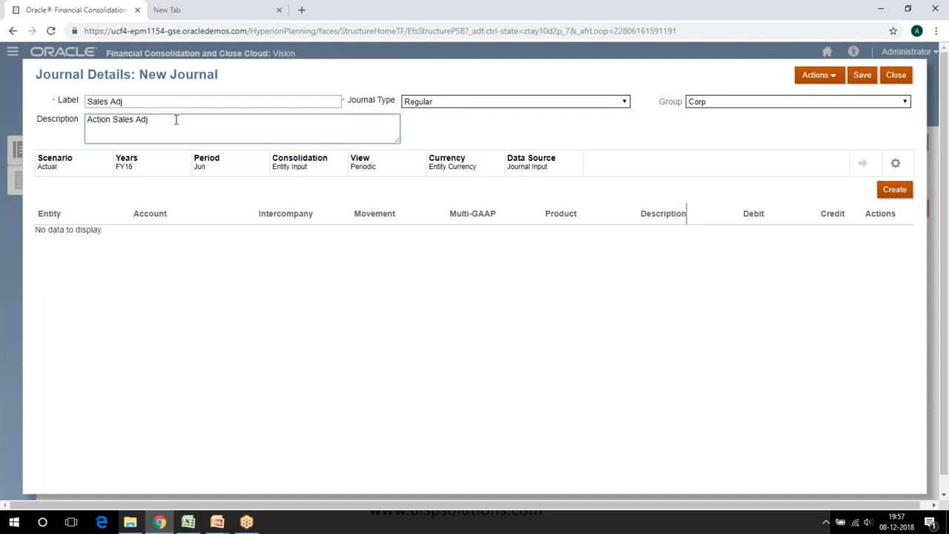
pyautogui.moveTo(641, 156)
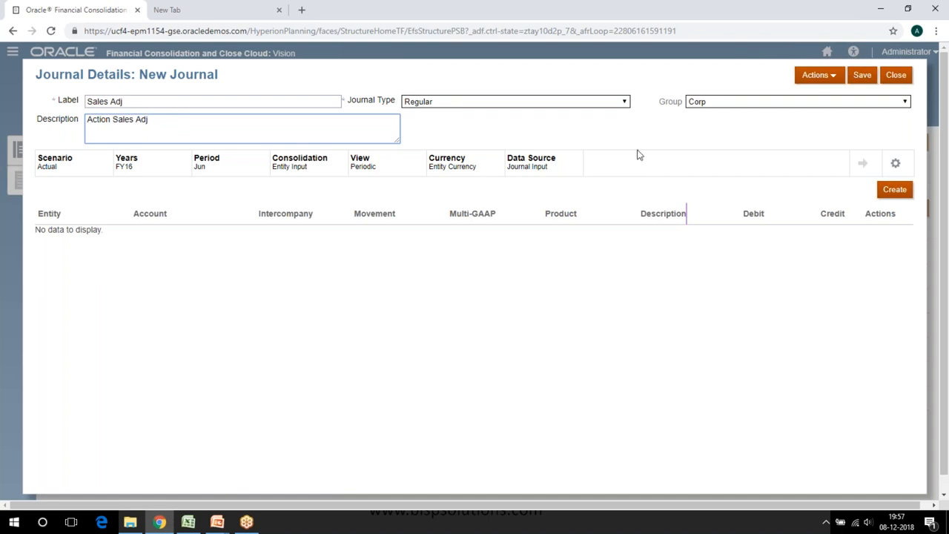
pyautogui.moveTo(712, 135)
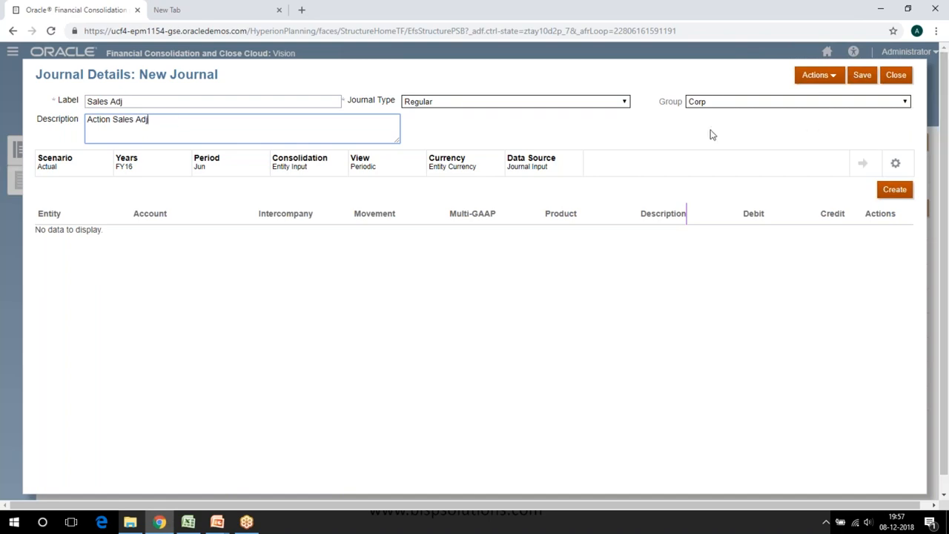
pyautogui.moveTo(863, 74)
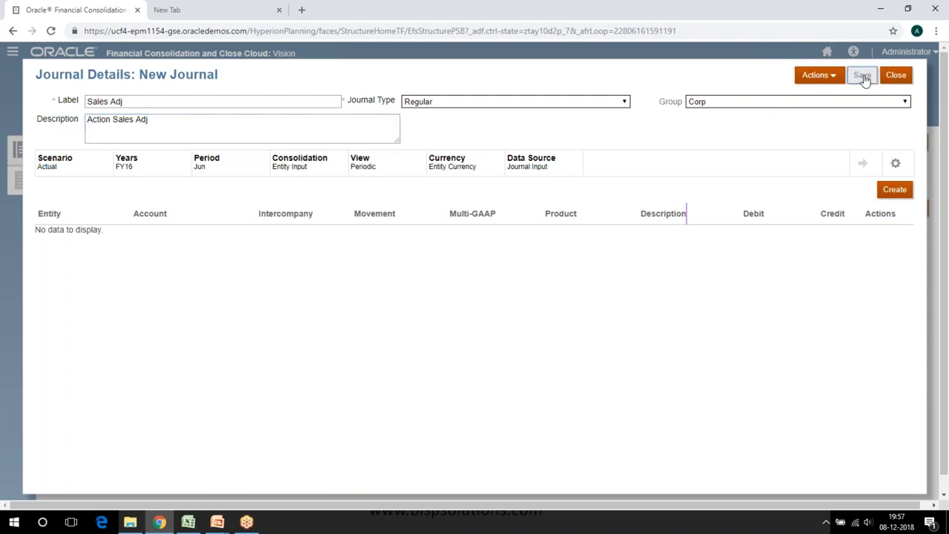
# Save the Sales Adj journal as number 8 in Working status, close it and expand Tools on the home page.
pyautogui.click(862, 74)
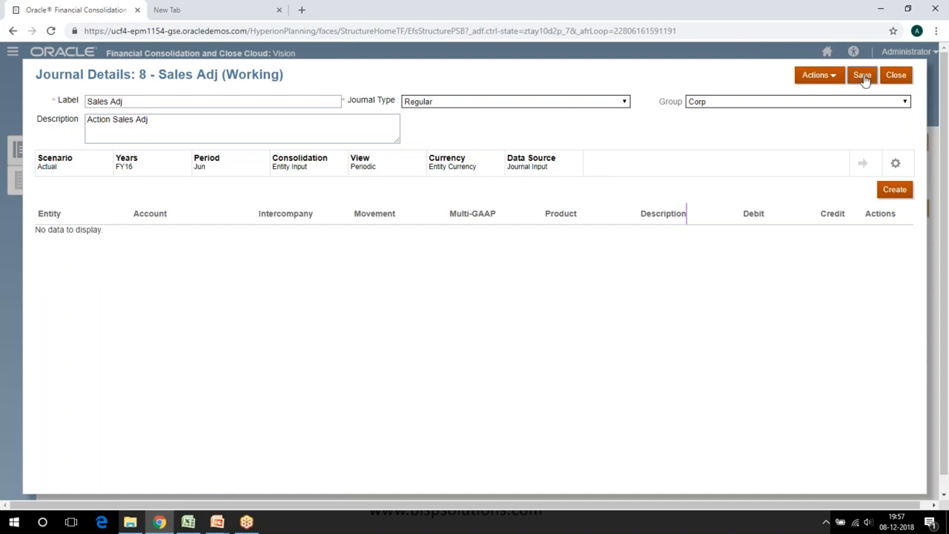
pyautogui.click(895, 74)
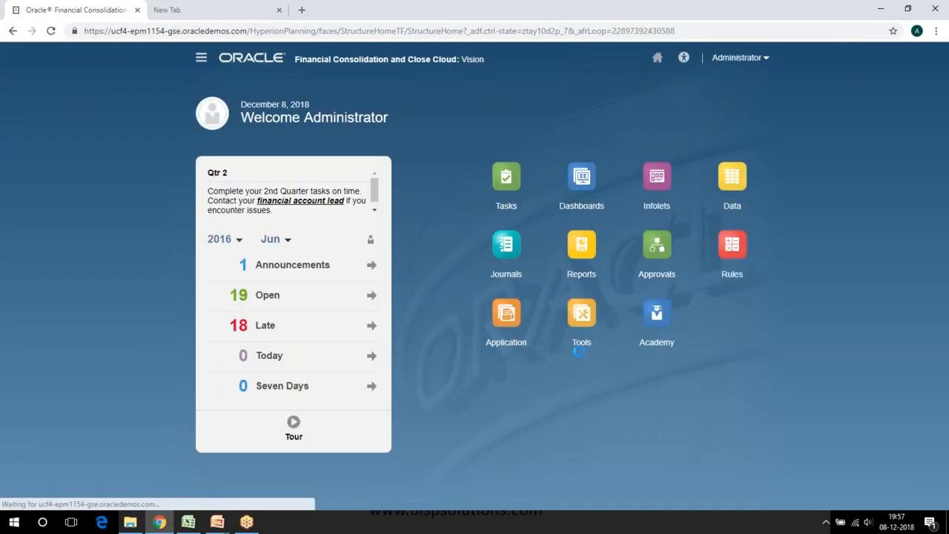
pyautogui.moveTo(581, 311)
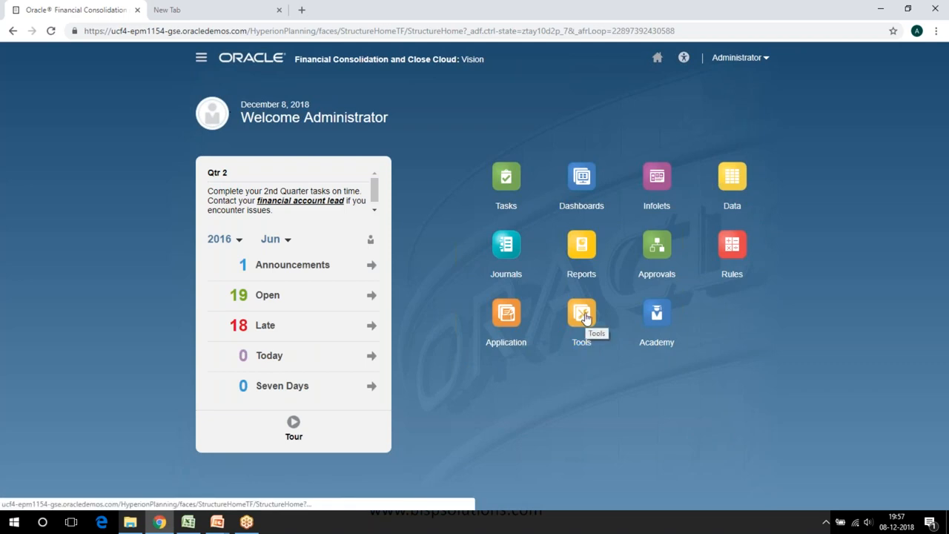
pyautogui.click(579, 311)
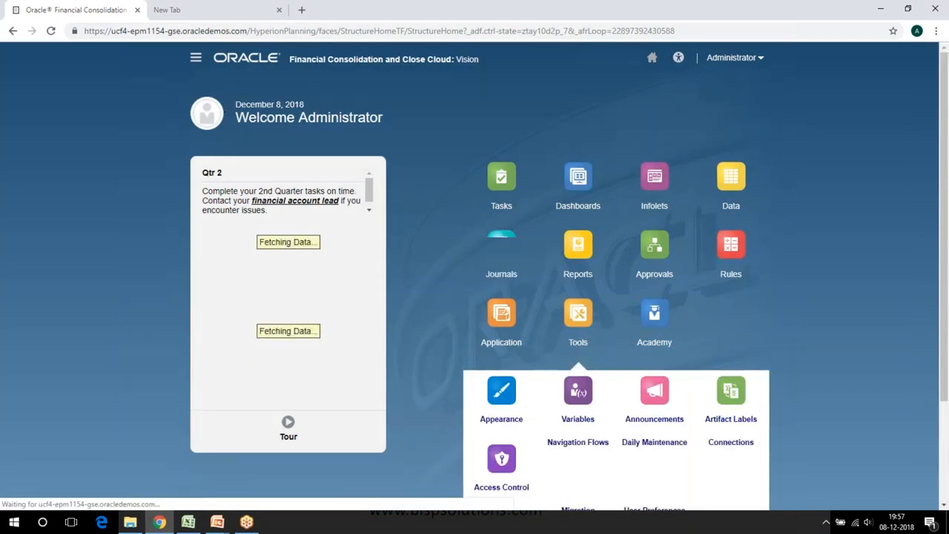
pyautogui.scroll(-3)
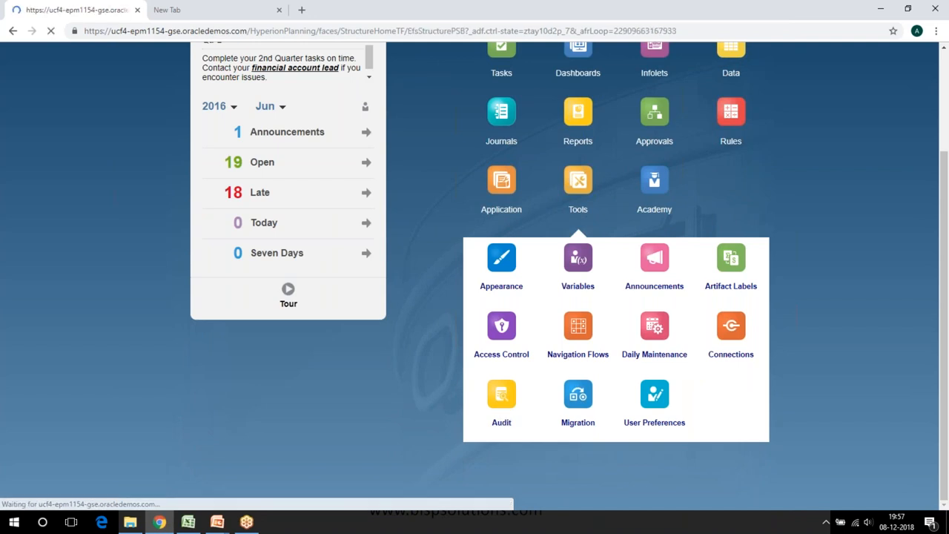
# Show the Audit Information list and highlight the Sales Adj property, point-of-view and value entries.
pyautogui.click(501, 395)
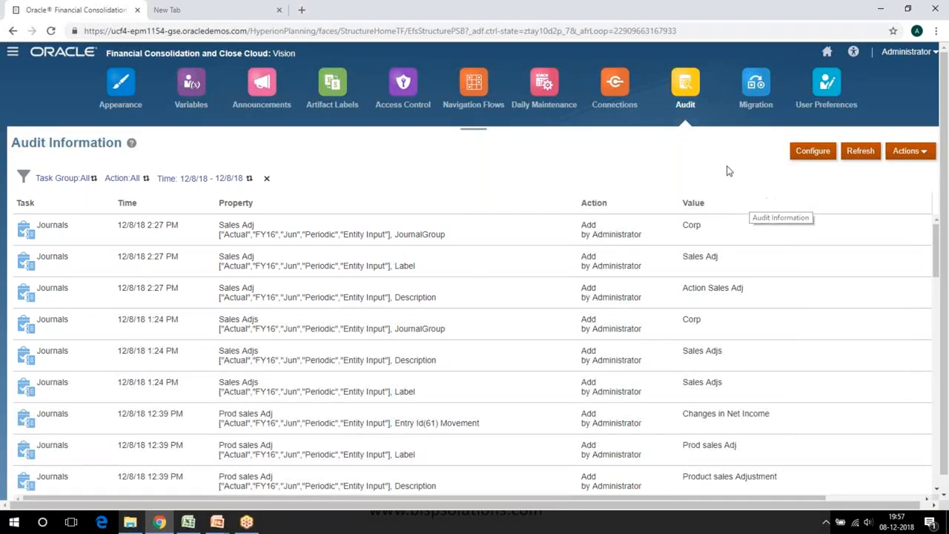
pyautogui.moveTo(32, 169)
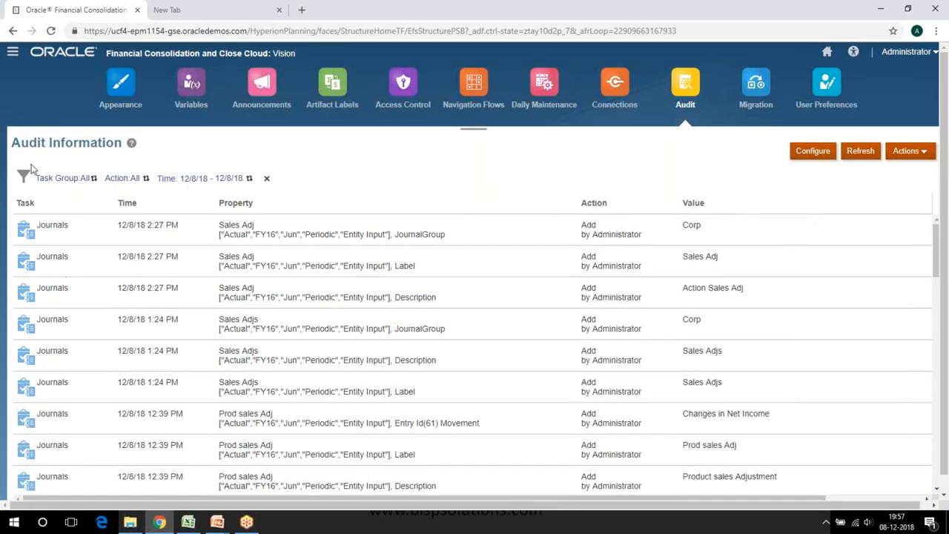
pyautogui.moveTo(62, 181)
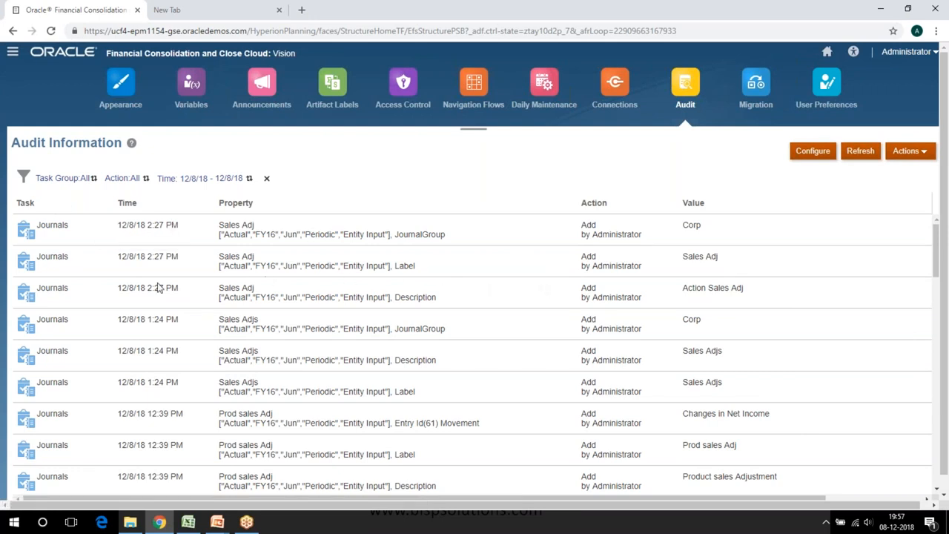
pyautogui.moveTo(184, 270)
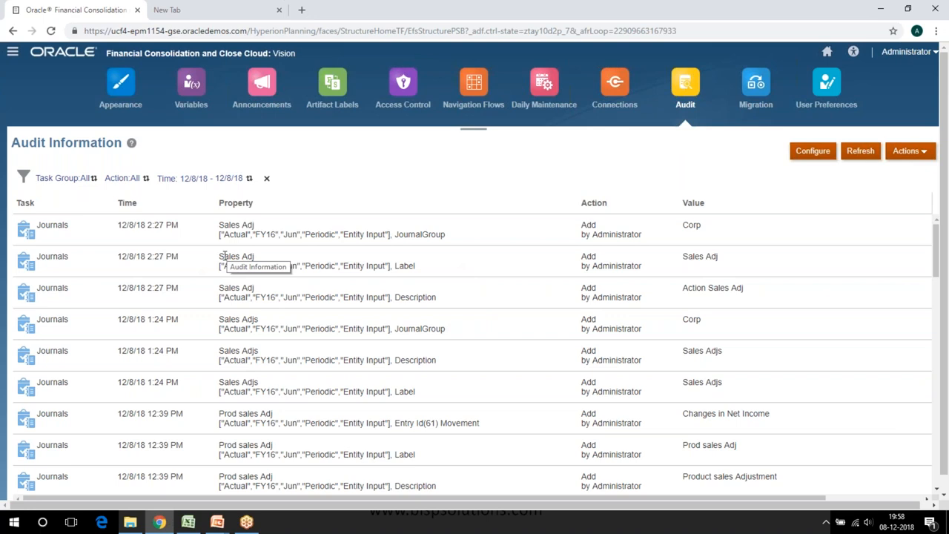
pyautogui.doubleClick(236, 252)
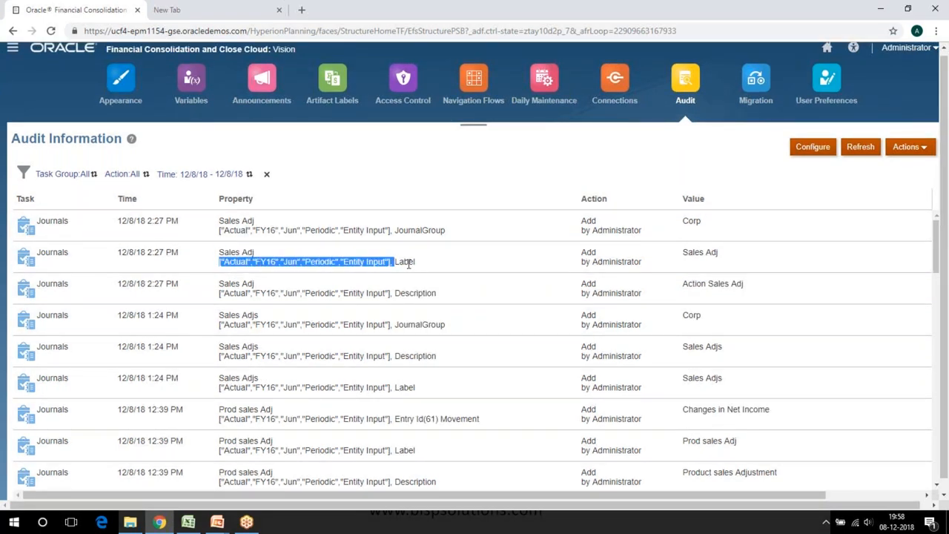
pyautogui.doubleClick(404, 261)
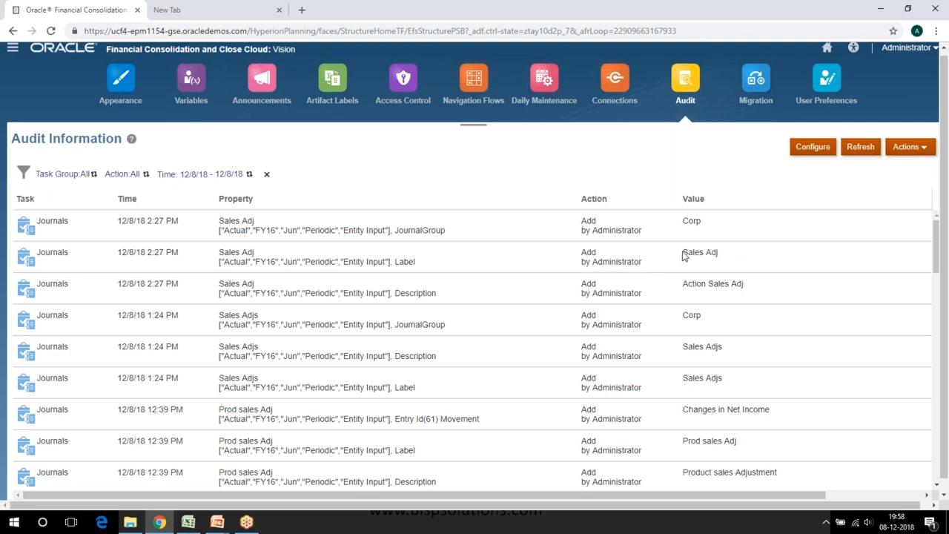
pyautogui.doubleClick(700, 253)
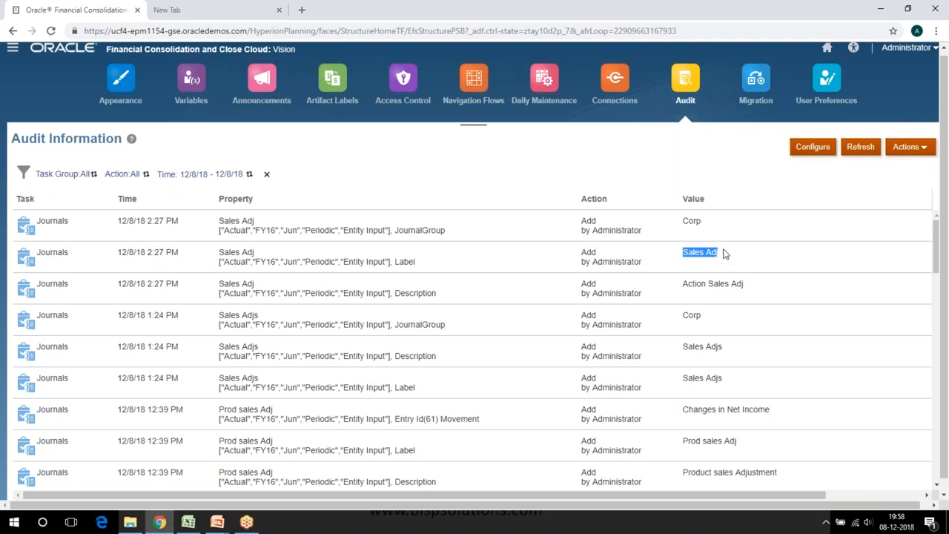
pyautogui.moveTo(821, 186)
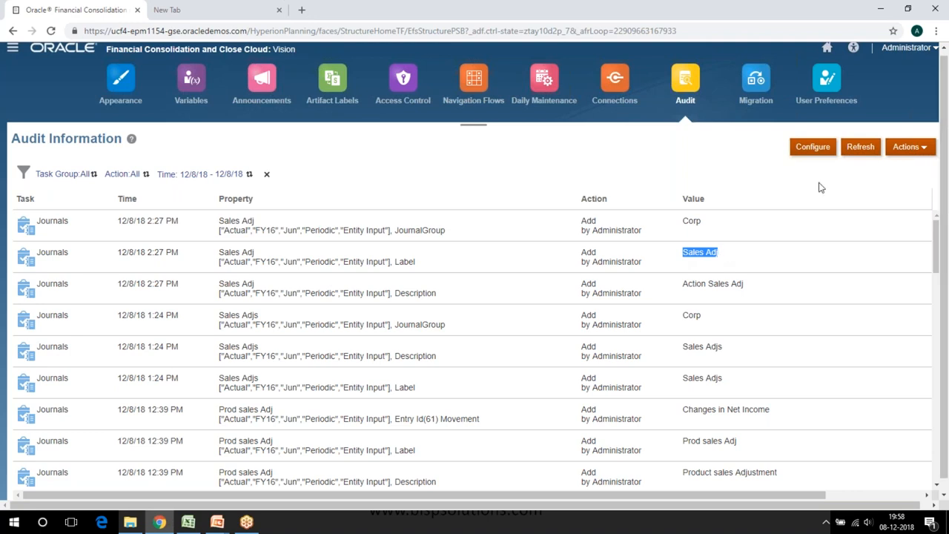
pyautogui.moveTo(893, 166)
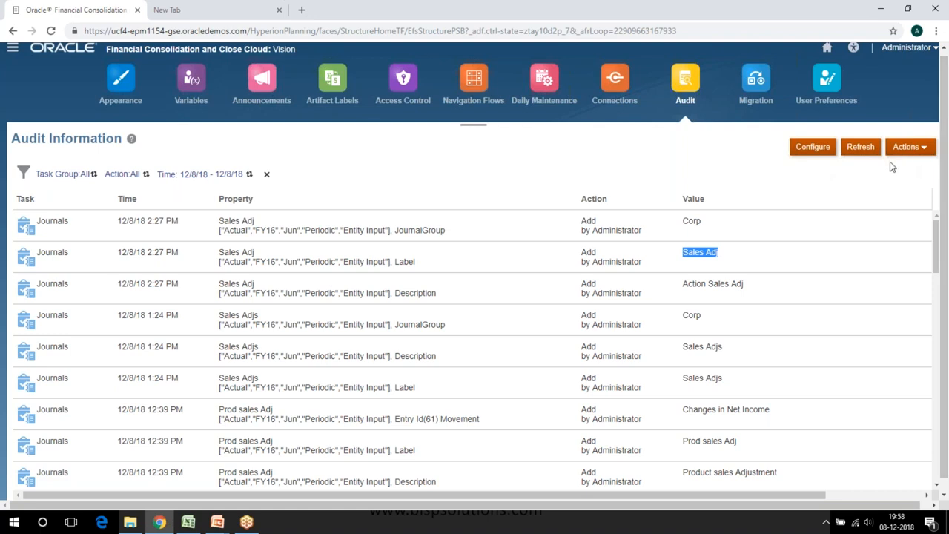
pyautogui.moveTo(802, 157)
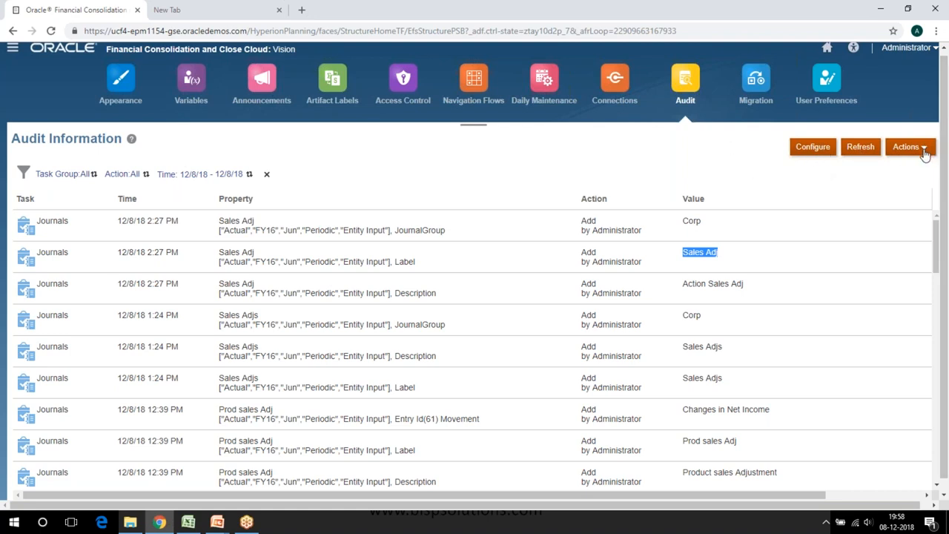
# Export the audit information via Actions > Export so ExportedAuditFile downloads.
pyautogui.click(908, 147)
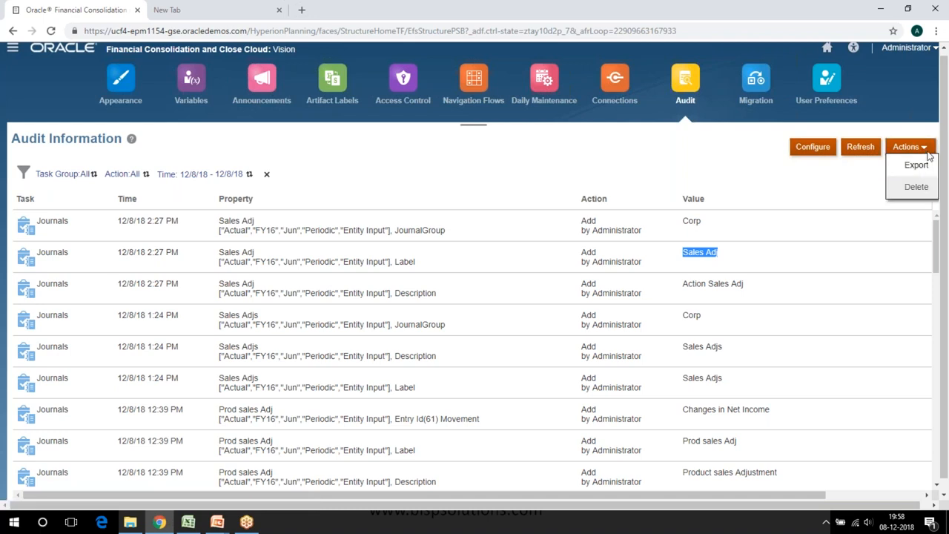
pyautogui.moveTo(916, 187)
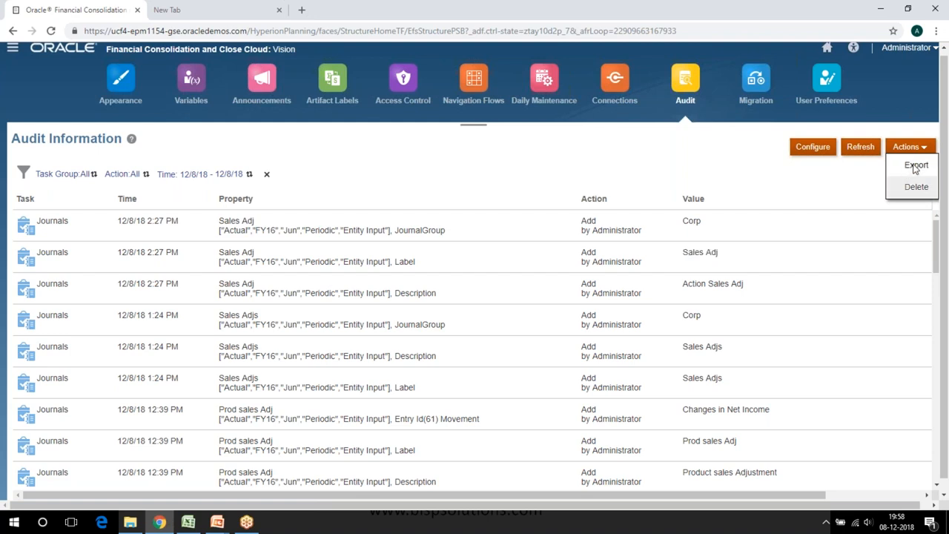
pyautogui.click(916, 164)
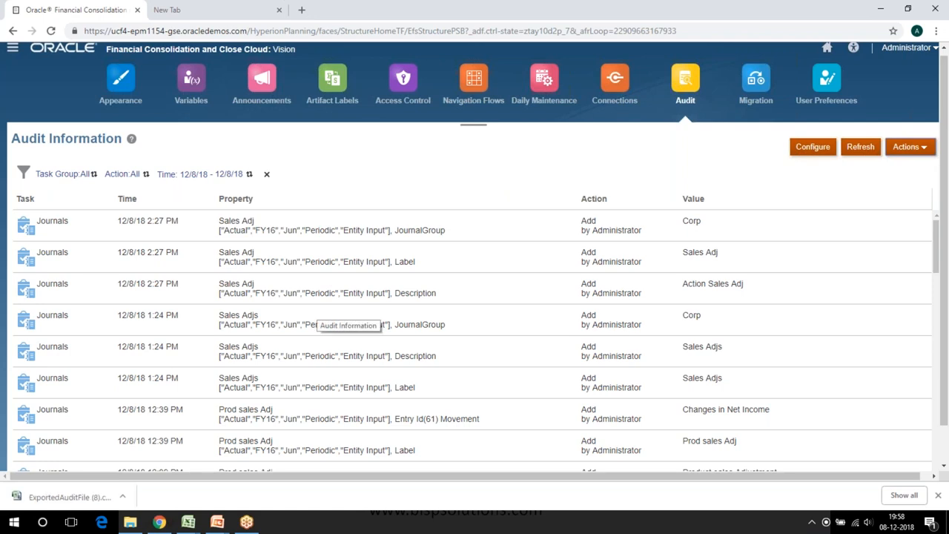
pyautogui.moveTo(211, 307)
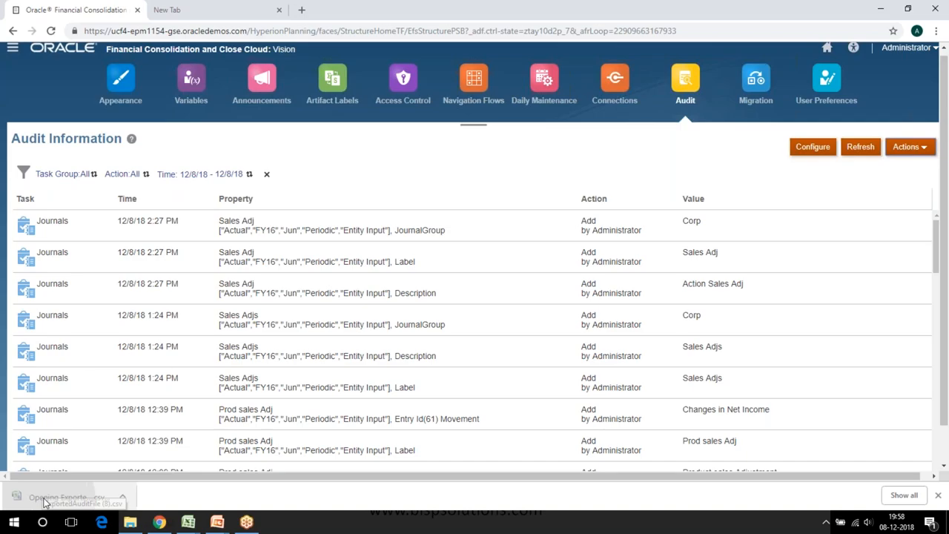
# Load ExportedAuditFile in Excel and auto-fit all columns so task, time, property and value show fully.
pyautogui.click(63, 496)
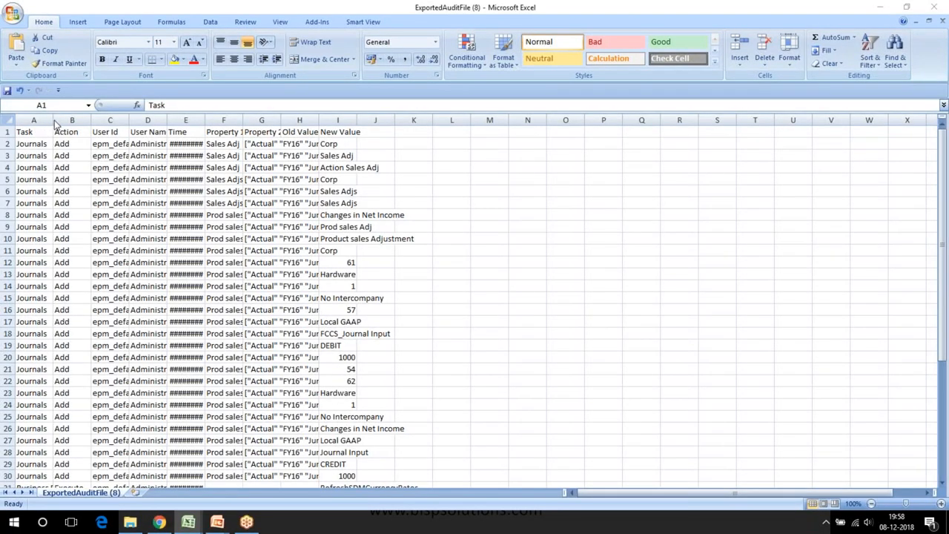
pyautogui.click(24, 132)
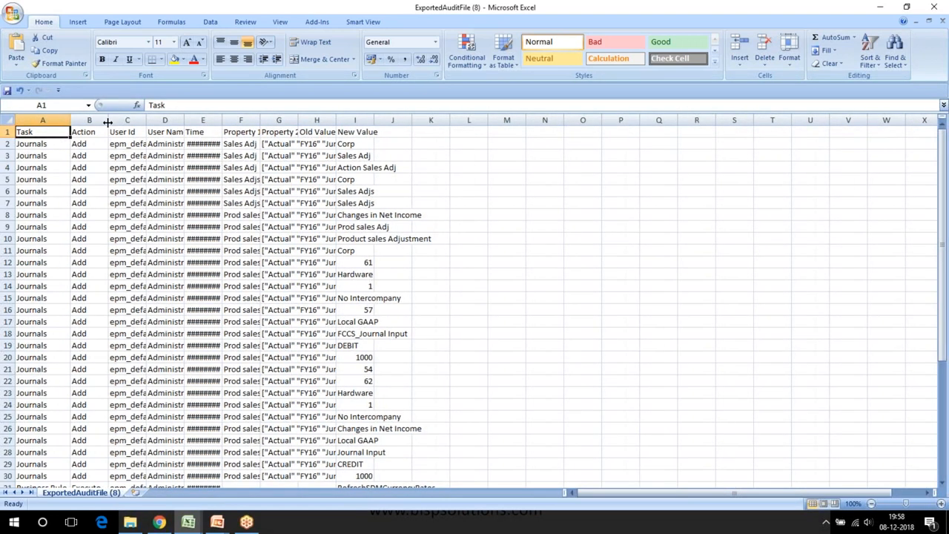
pyautogui.moveTo(142, 119); pyautogui.dragTo(209, 118)
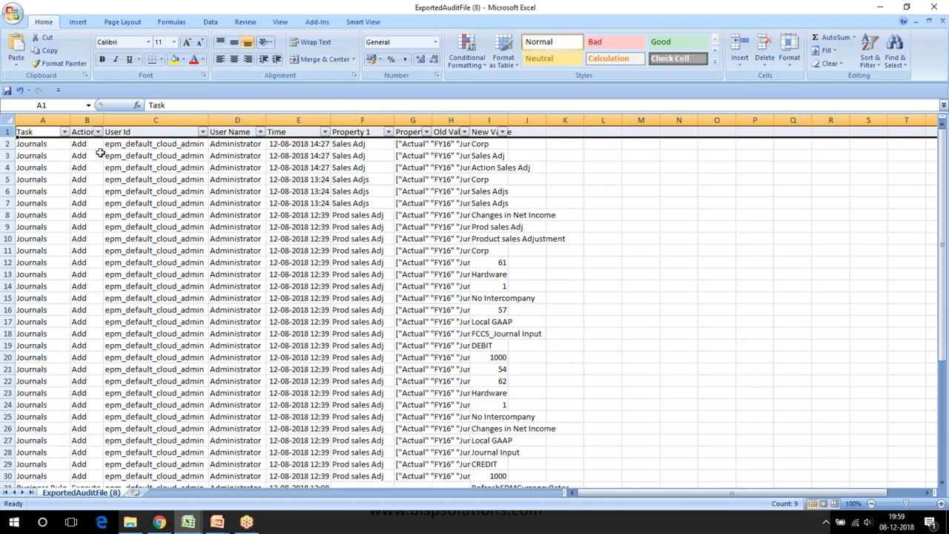
pyautogui.click(98, 130)
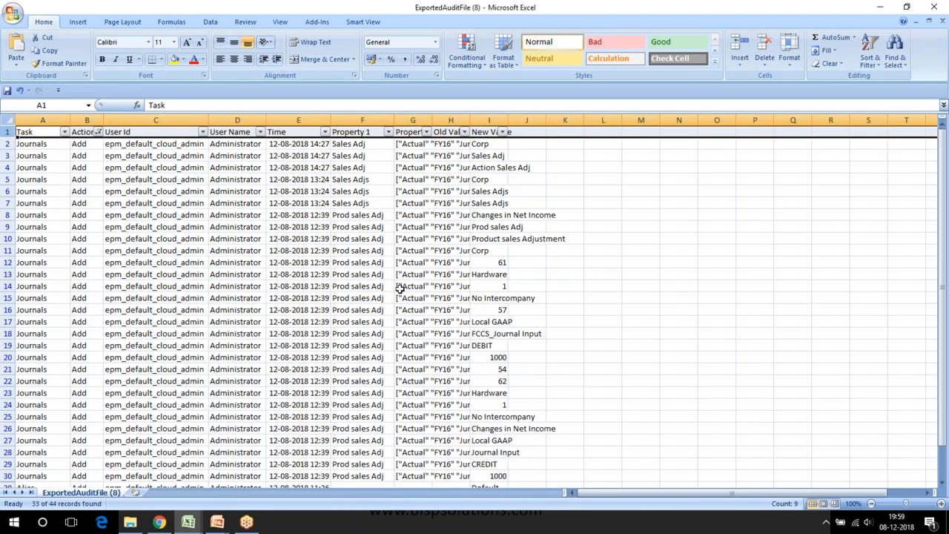
pyautogui.moveTo(489, 119); pyautogui.dragTo(474, 119)
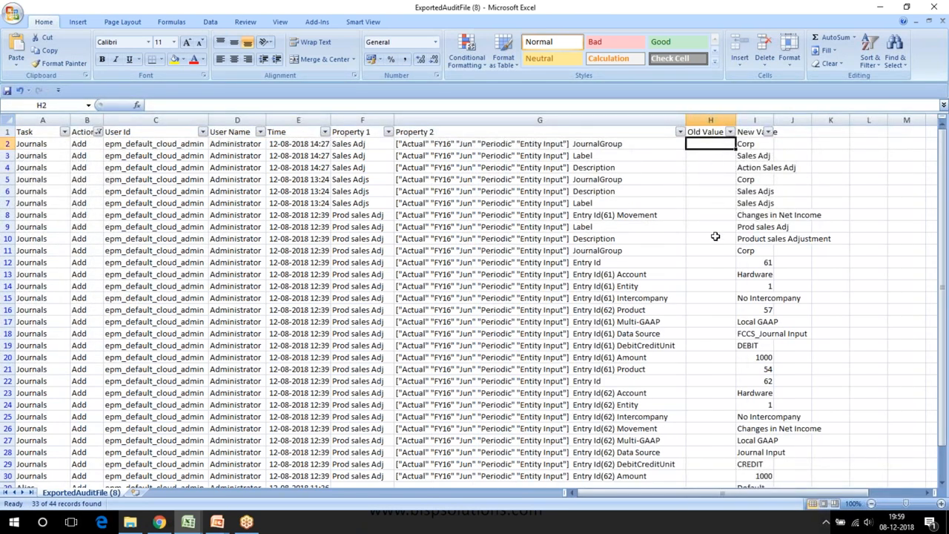
pyautogui.moveTo(712, 153)
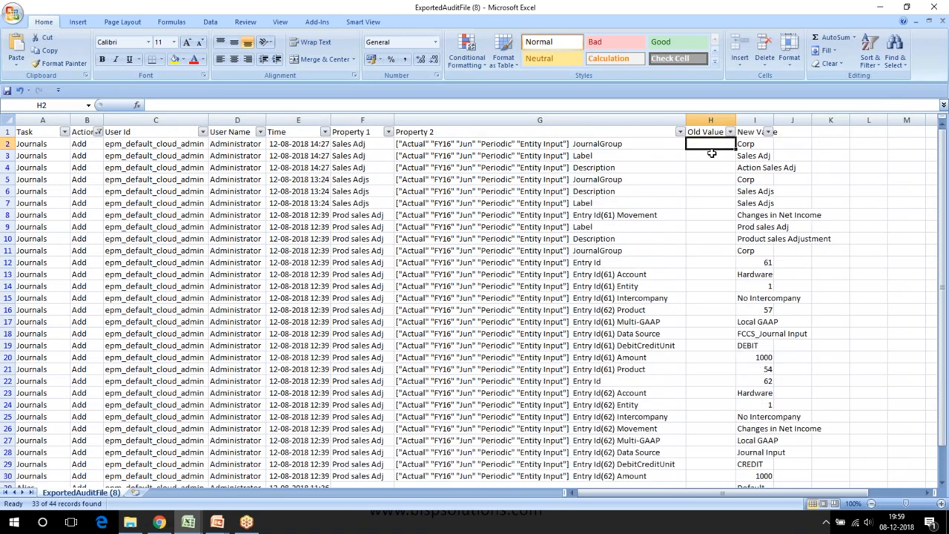
pyautogui.moveTo(702, 159)
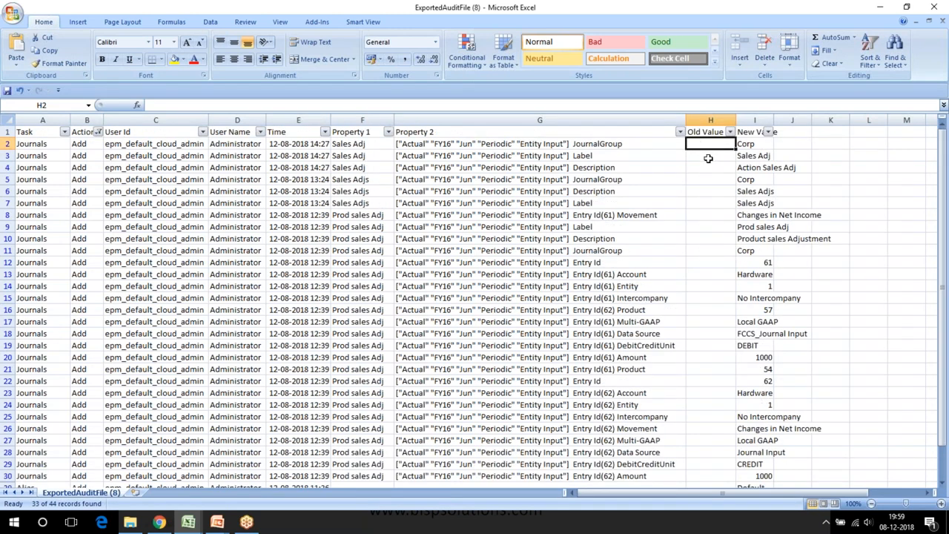
pyautogui.moveTo(703, 162)
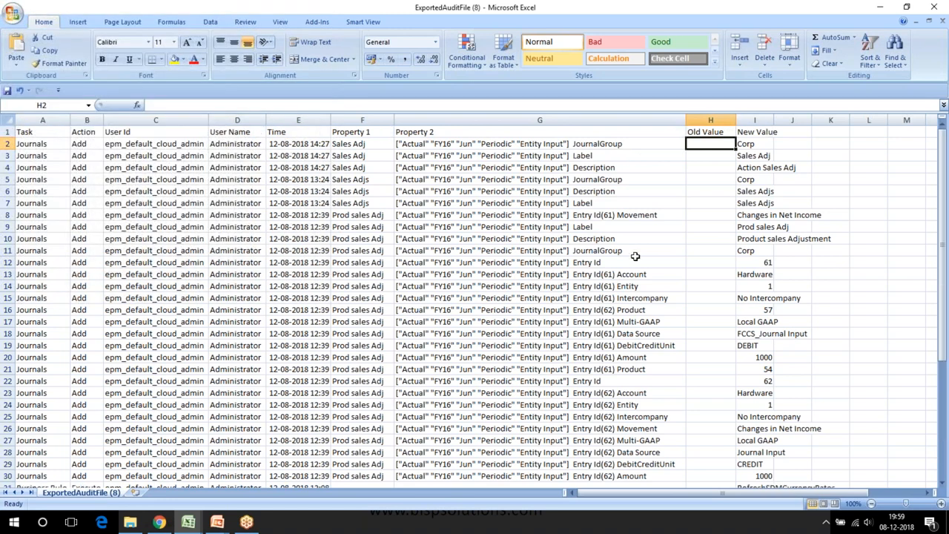
pyautogui.click(238, 142)
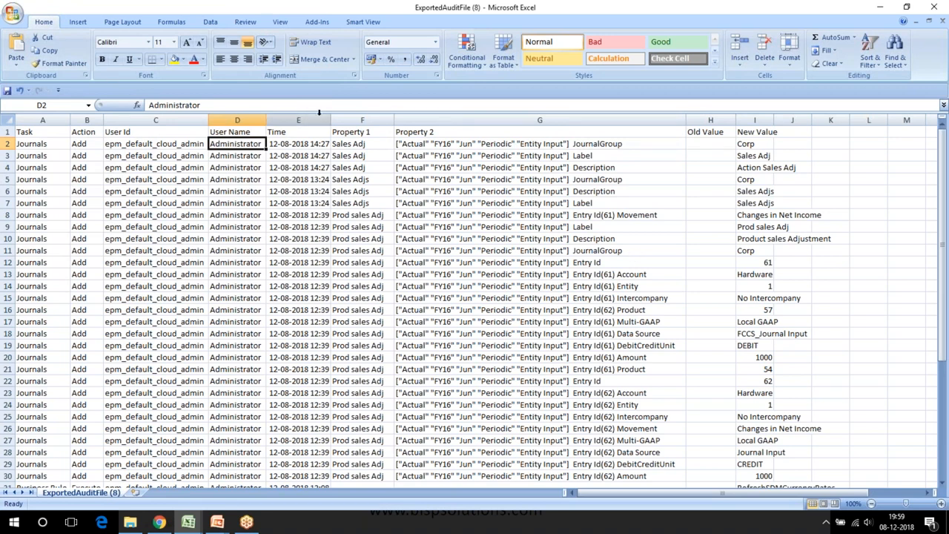
pyautogui.click(298, 143)
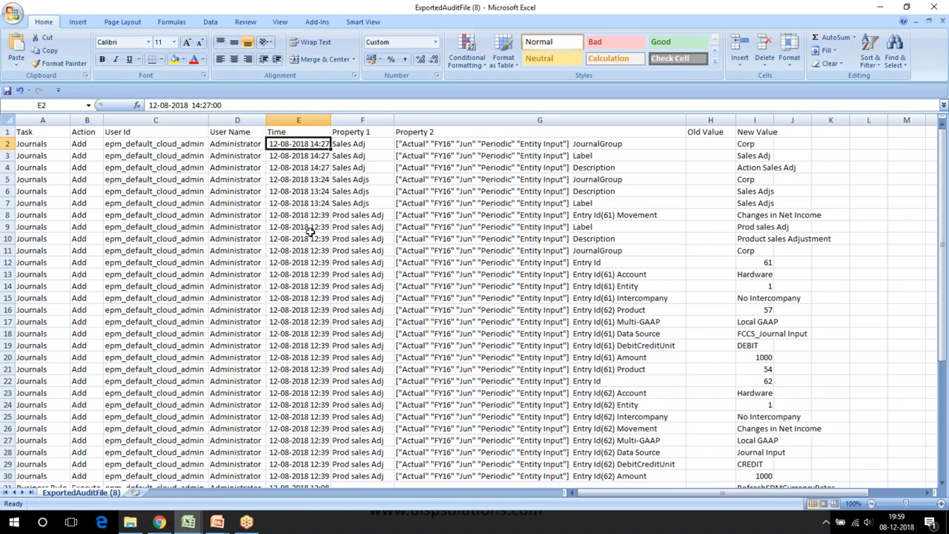
pyautogui.click(154, 142)
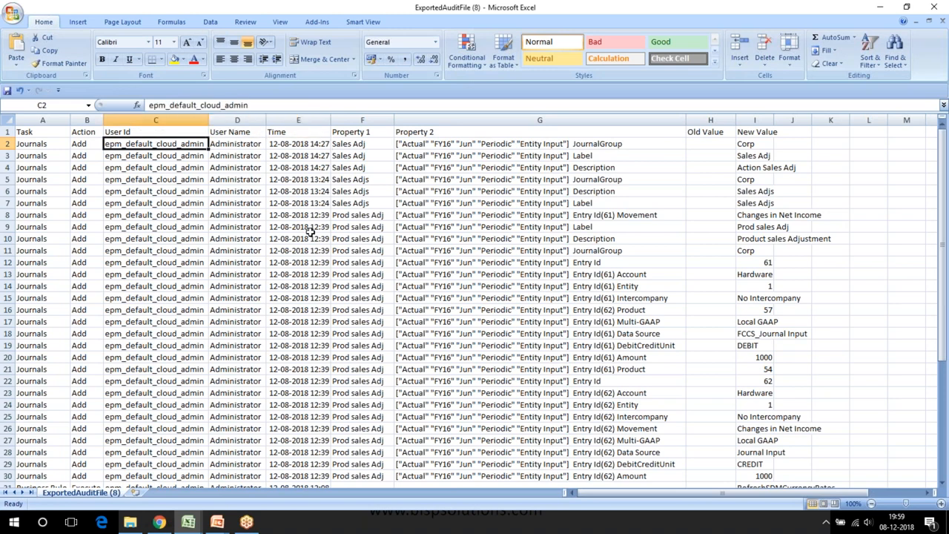
pyautogui.click(86, 143)
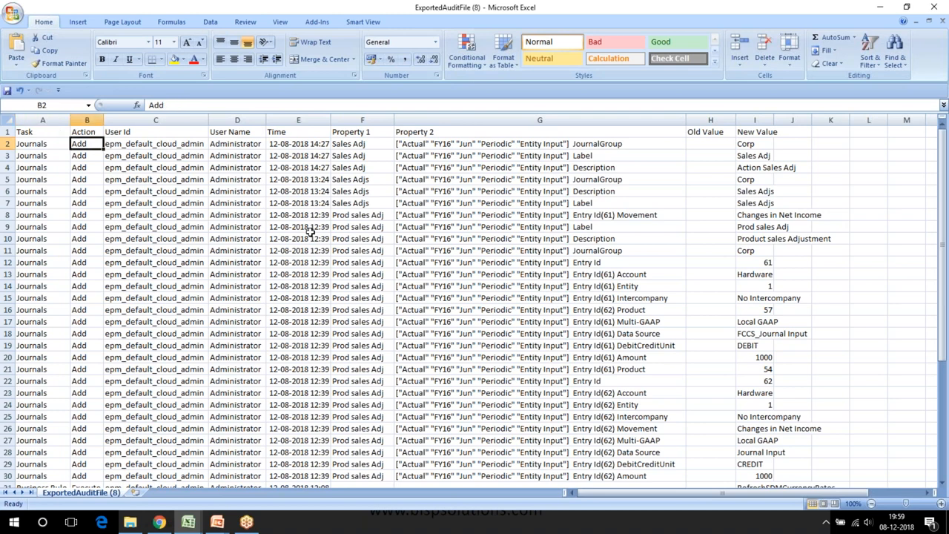
pyautogui.click(154, 131)
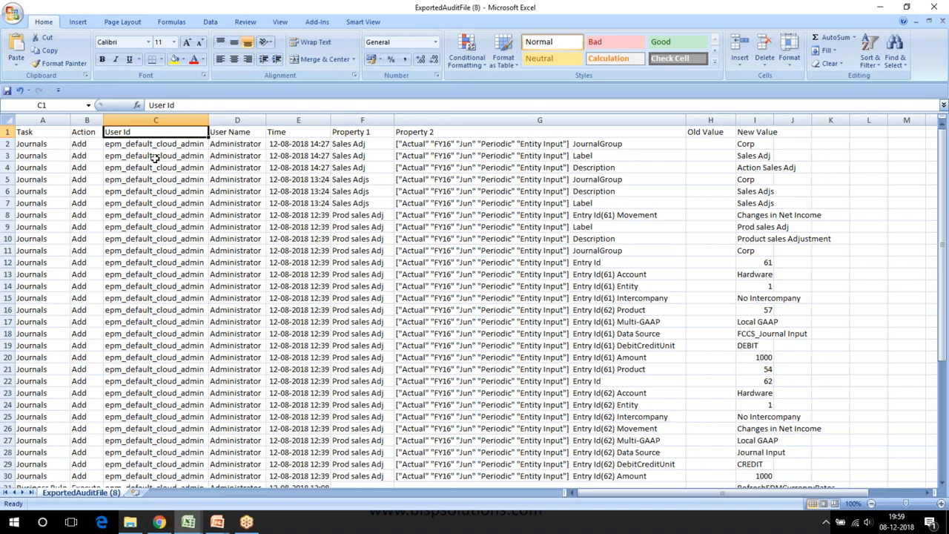
pyautogui.click(154, 142)
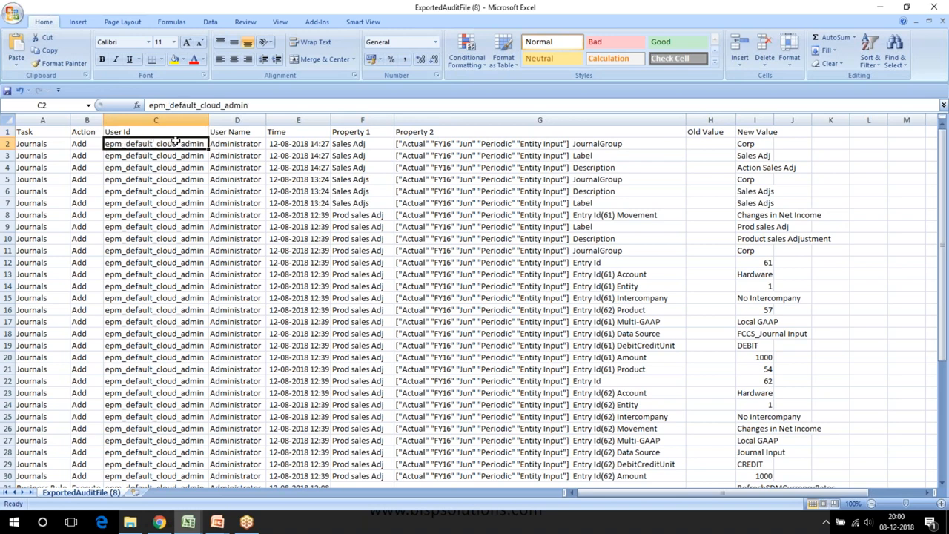
pyautogui.click(237, 130)
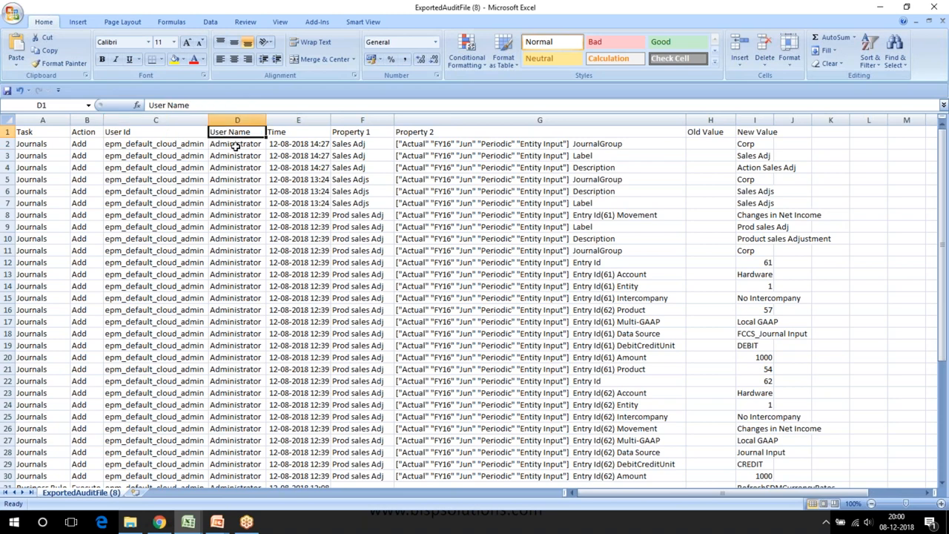
pyautogui.click(238, 142)
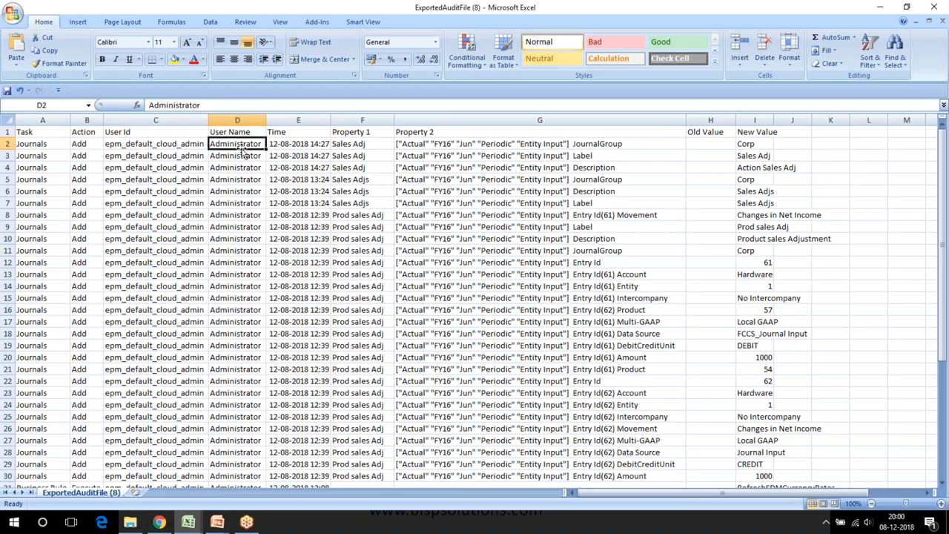
pyautogui.click(362, 130)
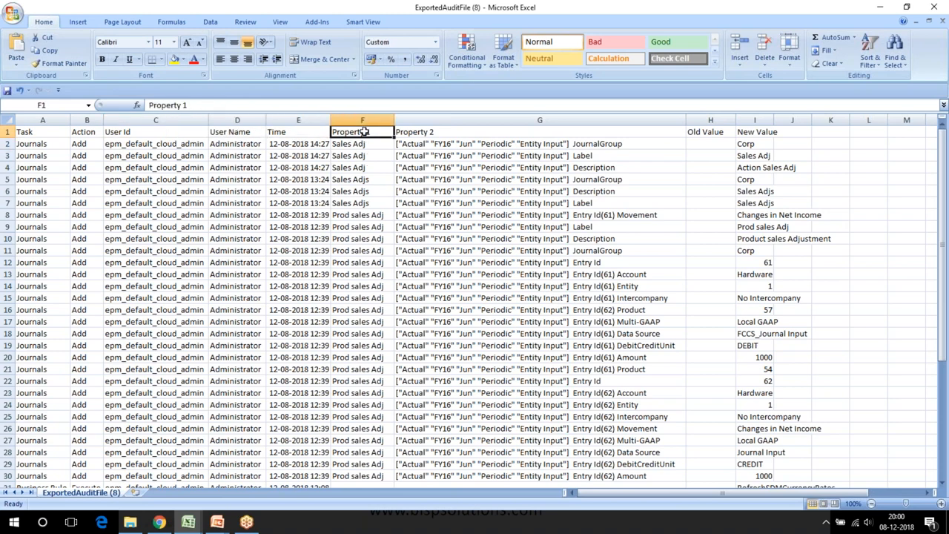
pyautogui.click(362, 142)
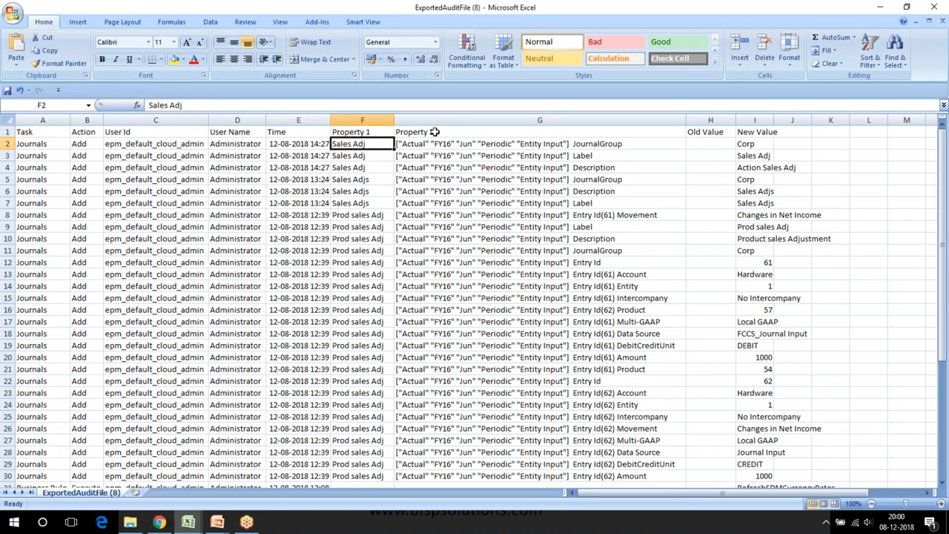
pyautogui.click(539, 142)
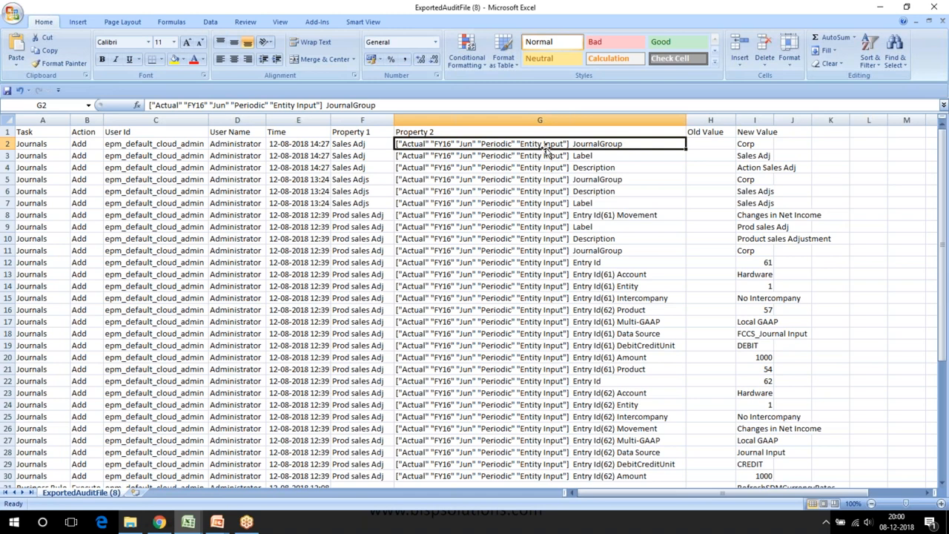
pyautogui.moveTo(717, 145)
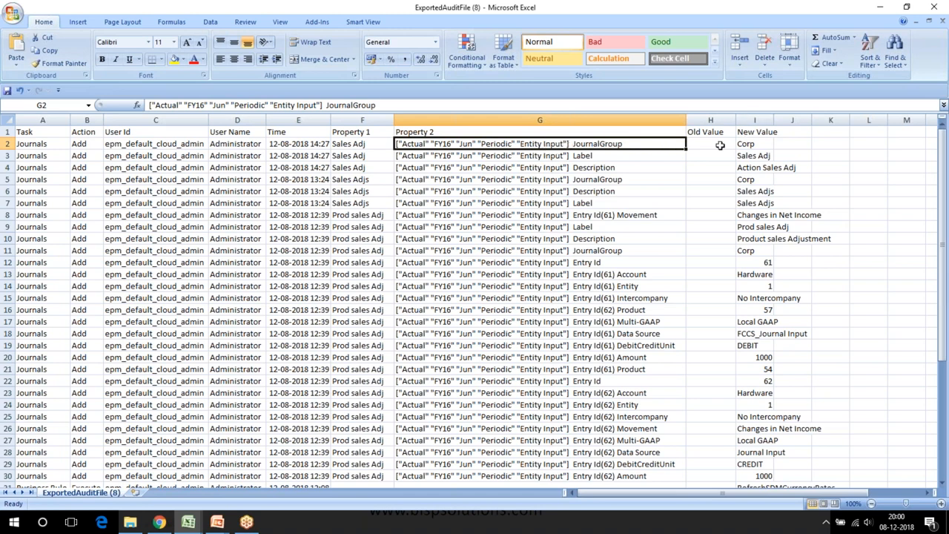
pyautogui.click(753, 144)
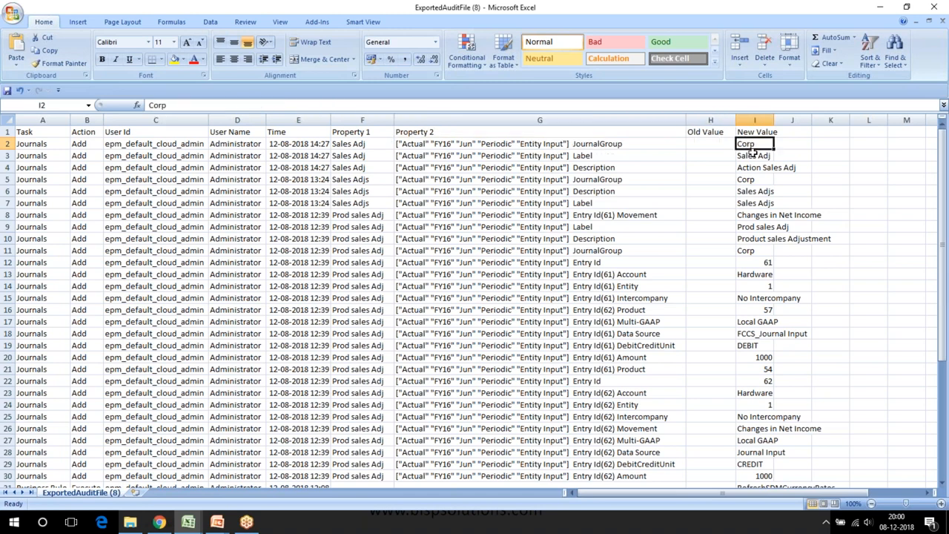
pyautogui.moveTo(630, 227)
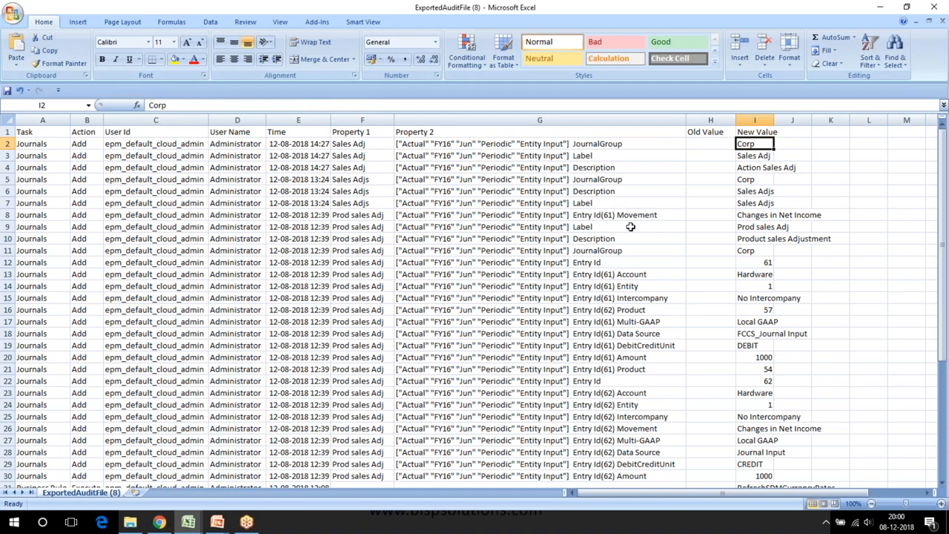
pyautogui.scroll(-3)
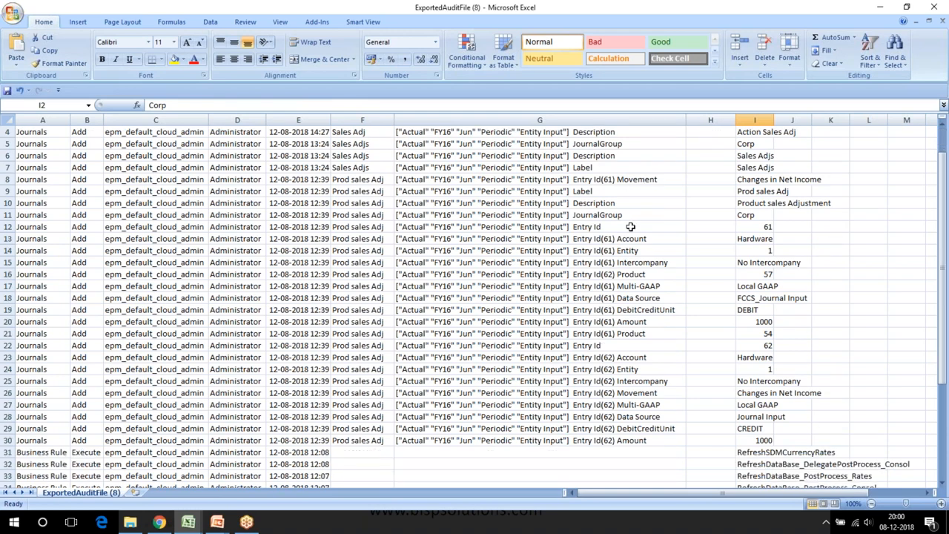
pyautogui.moveTo(624, 231)
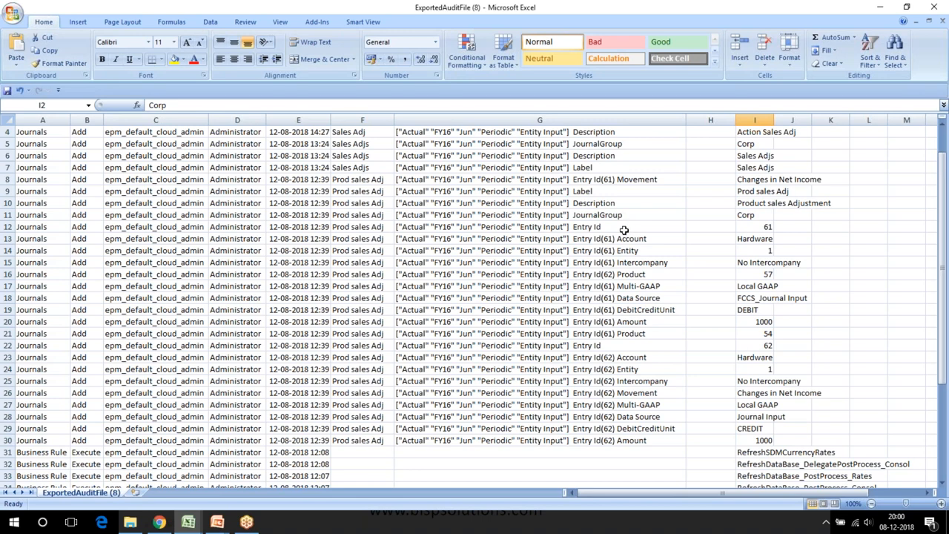